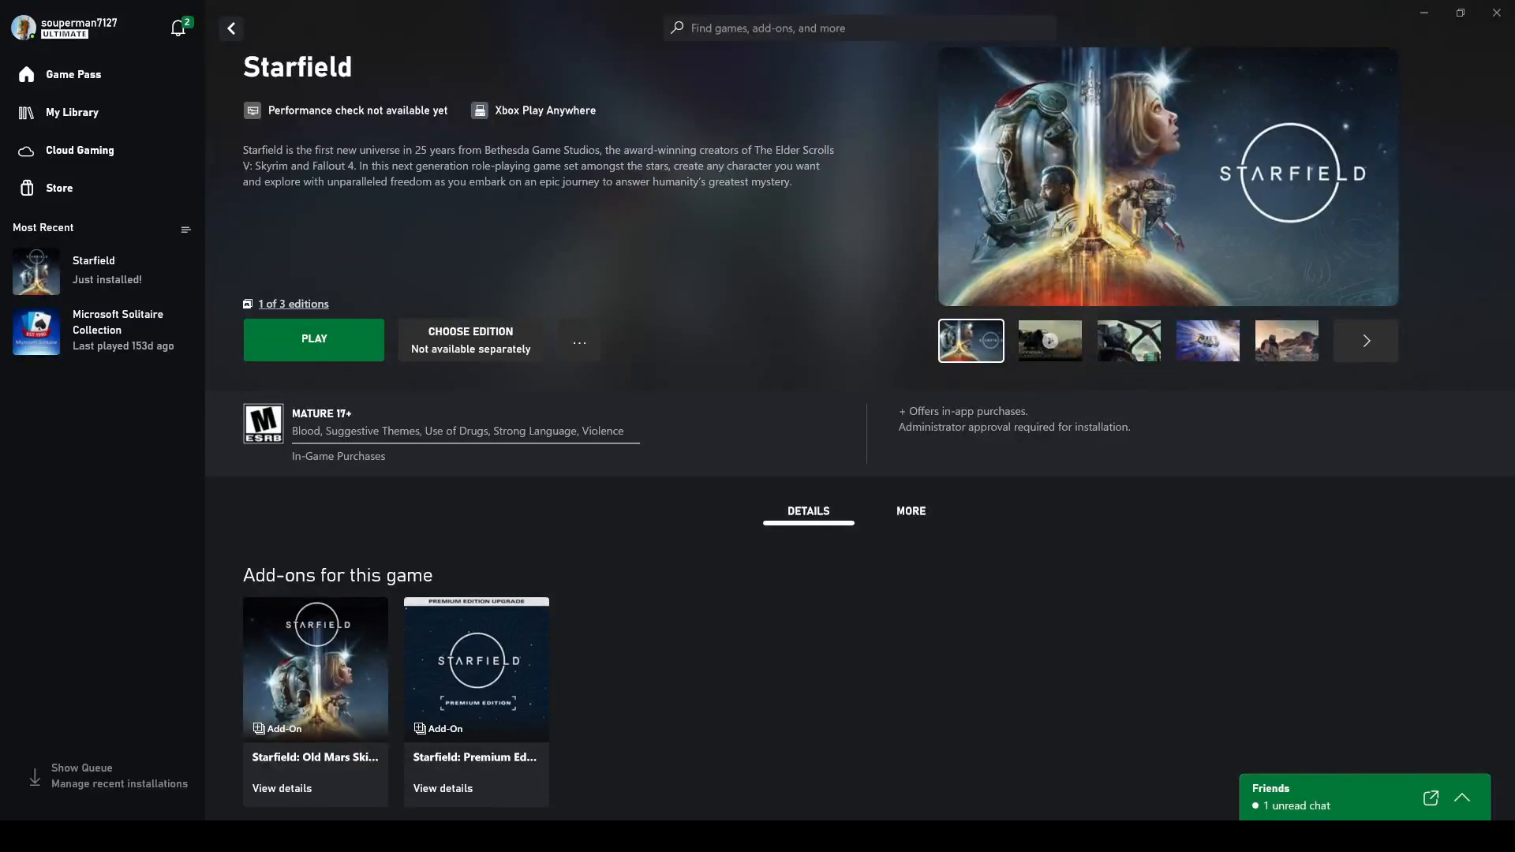
mouse_move(728, 672)
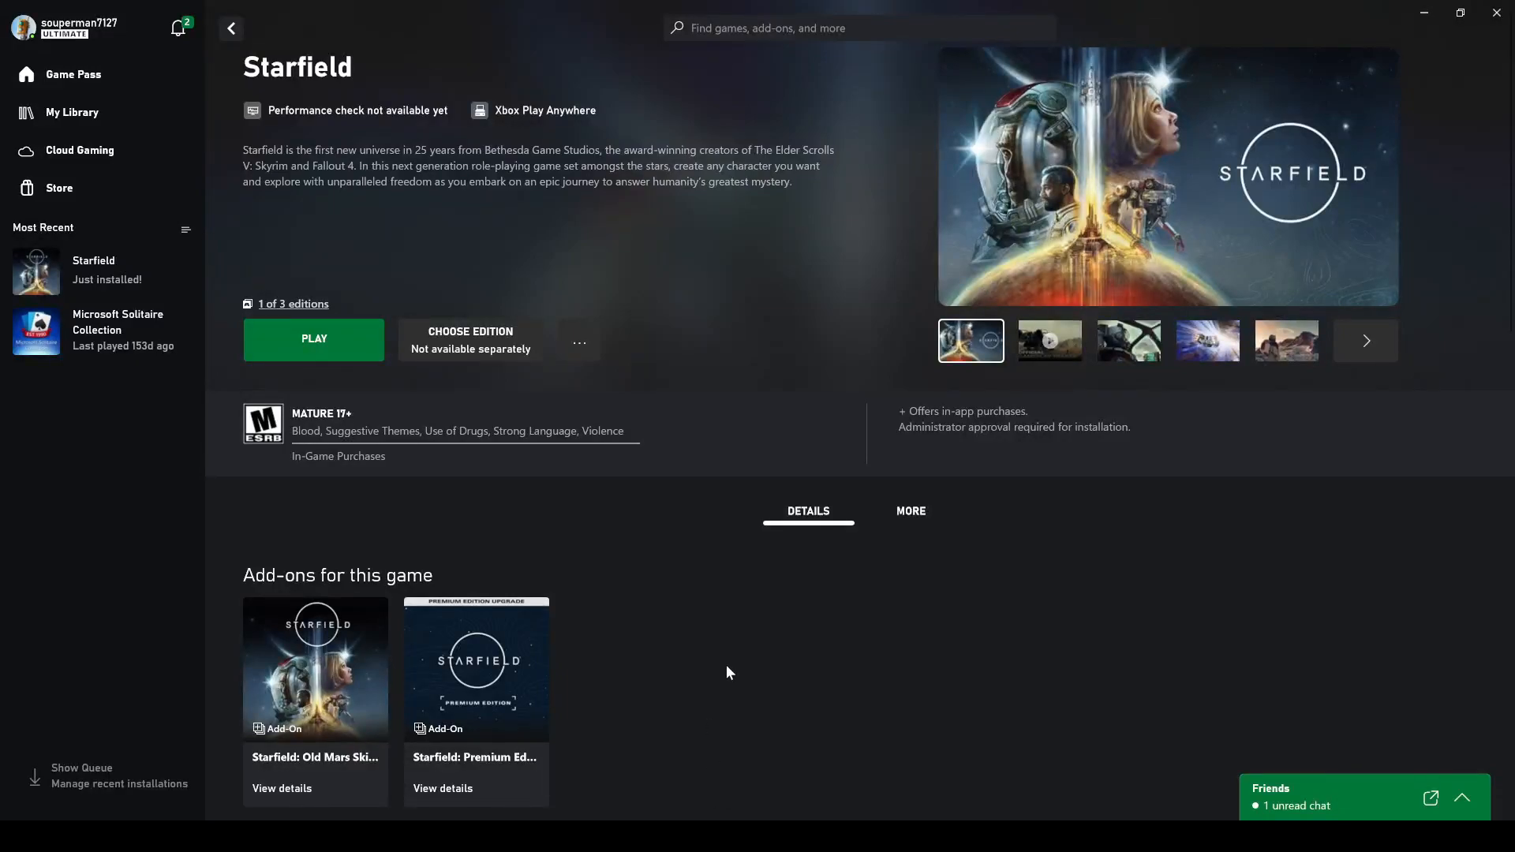
mouse_move(706, 681)
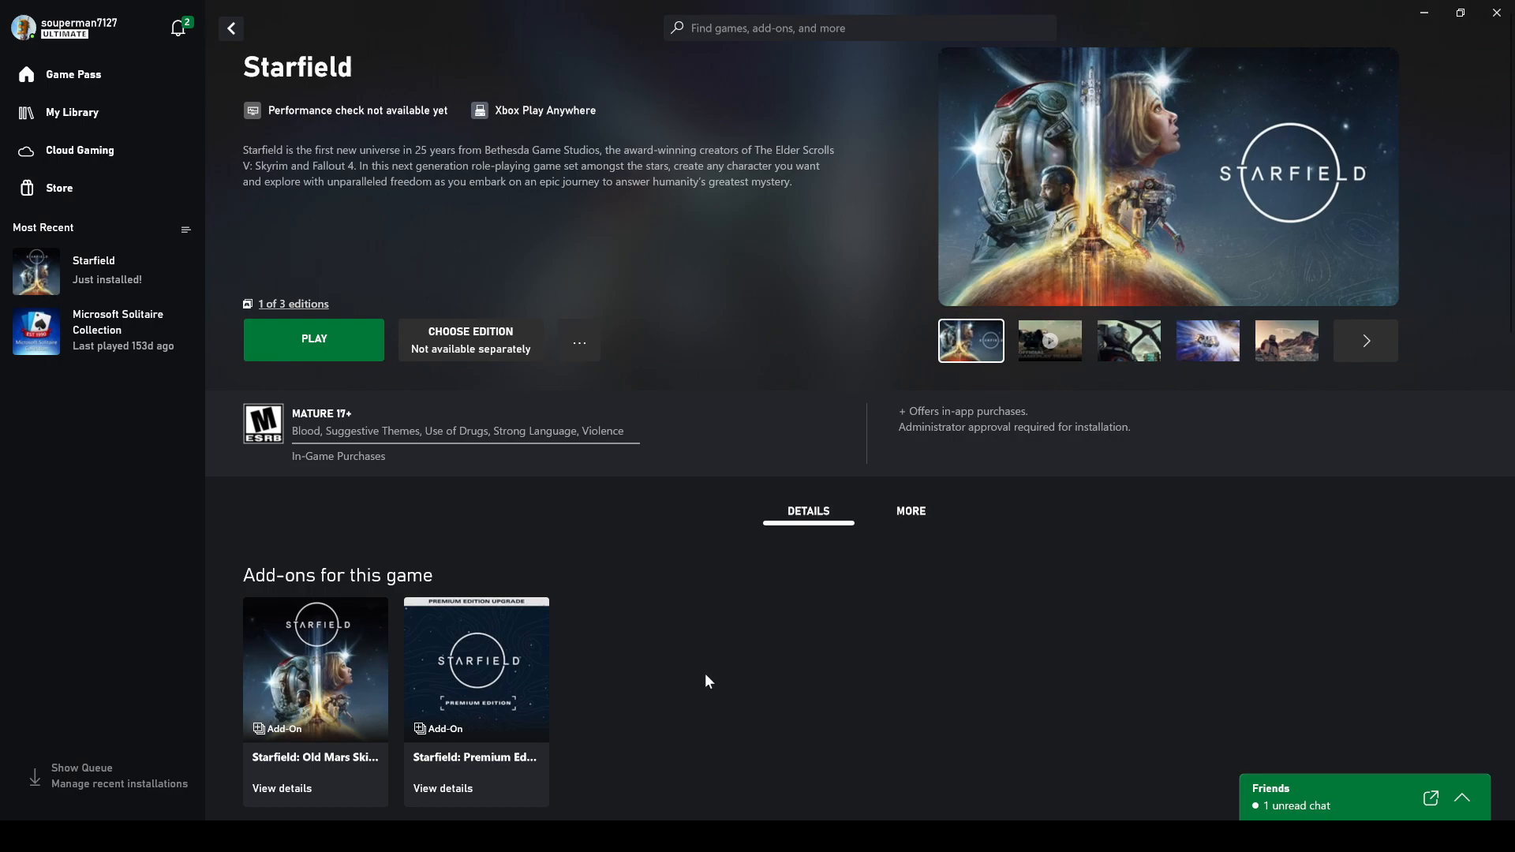
mouse_move(309, 315)
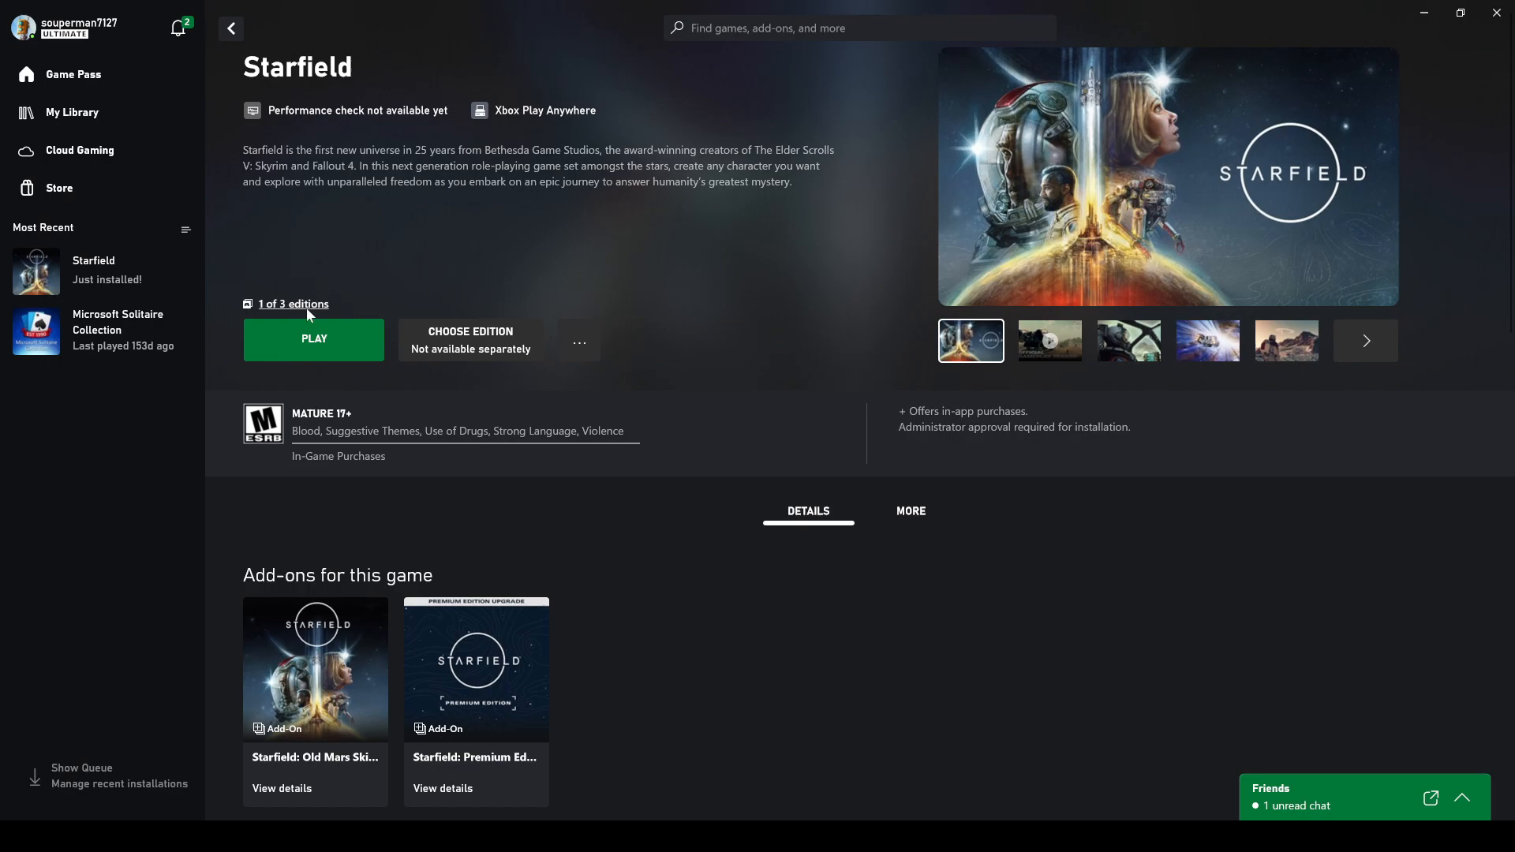
mouse_move(269, 346)
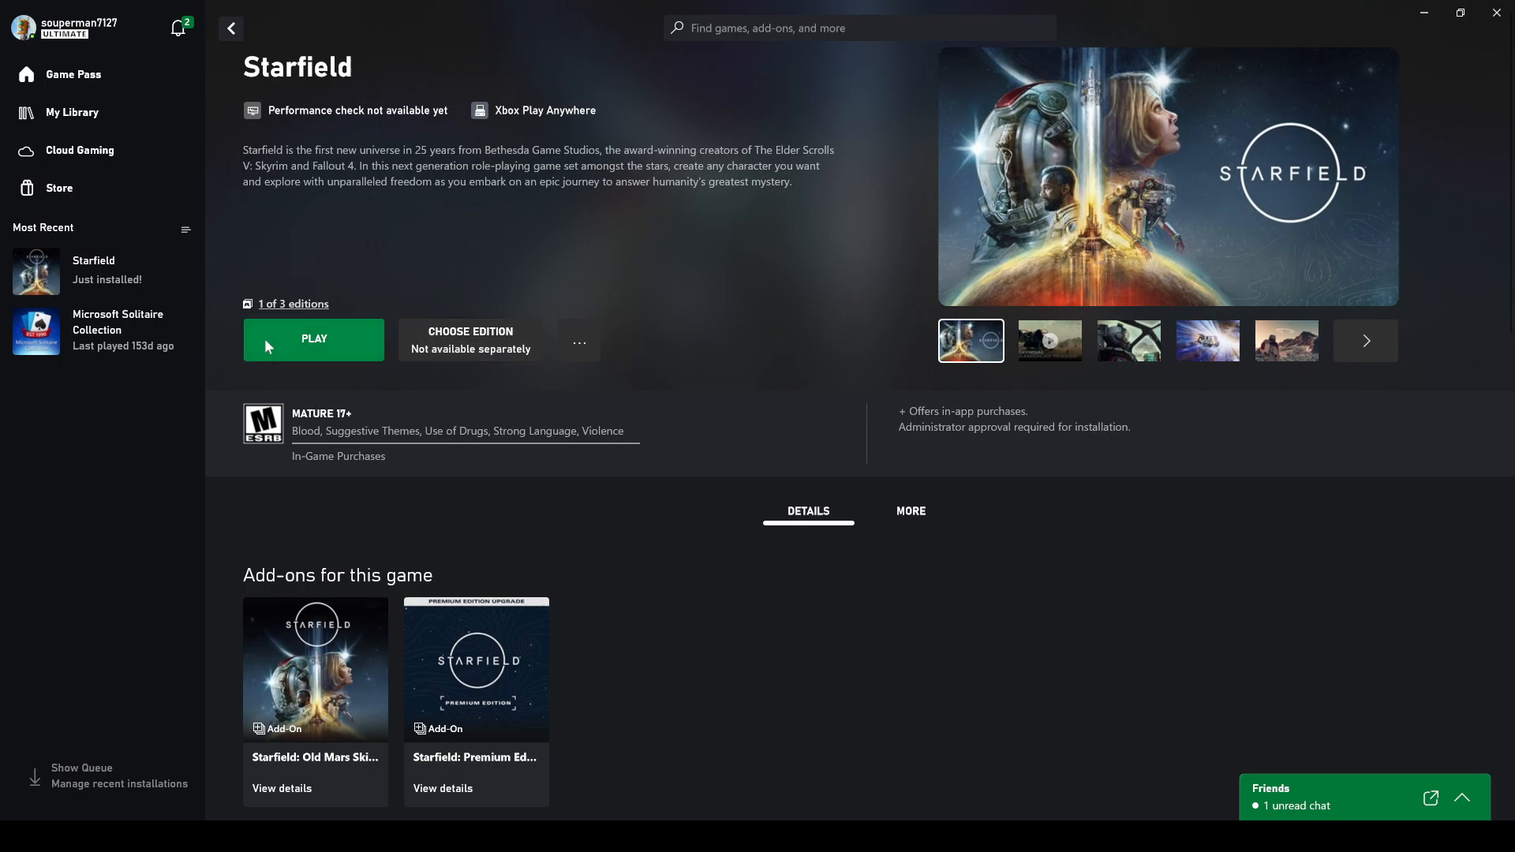
Advance the gallery through the astronaut, fireplace, debris-field ship and glowing artifact screenshots
scroll("down", 3)
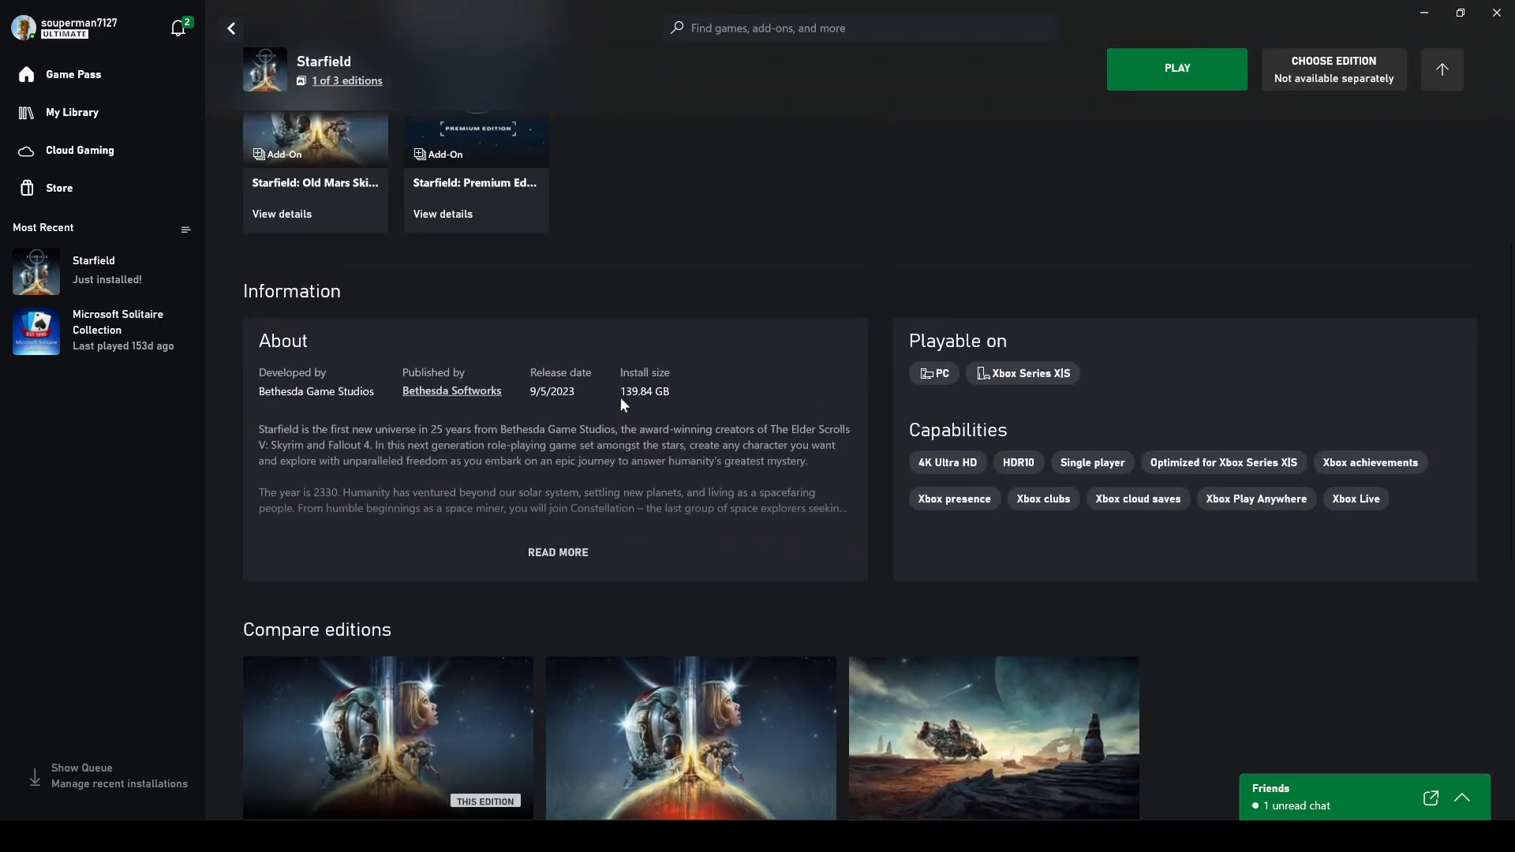
mouse_move(653, 397)
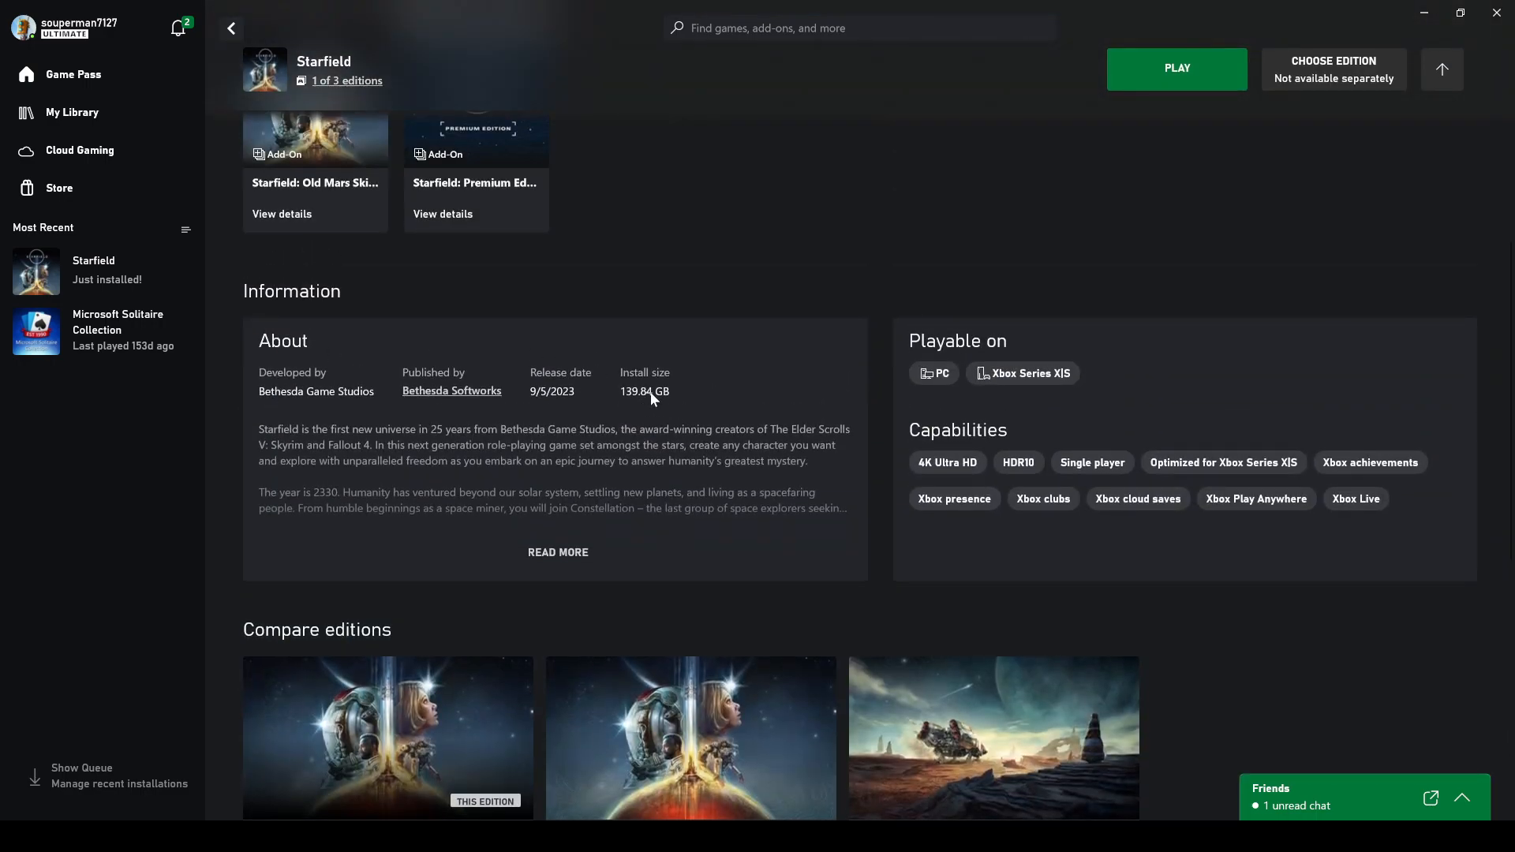
scroll("up", 3)
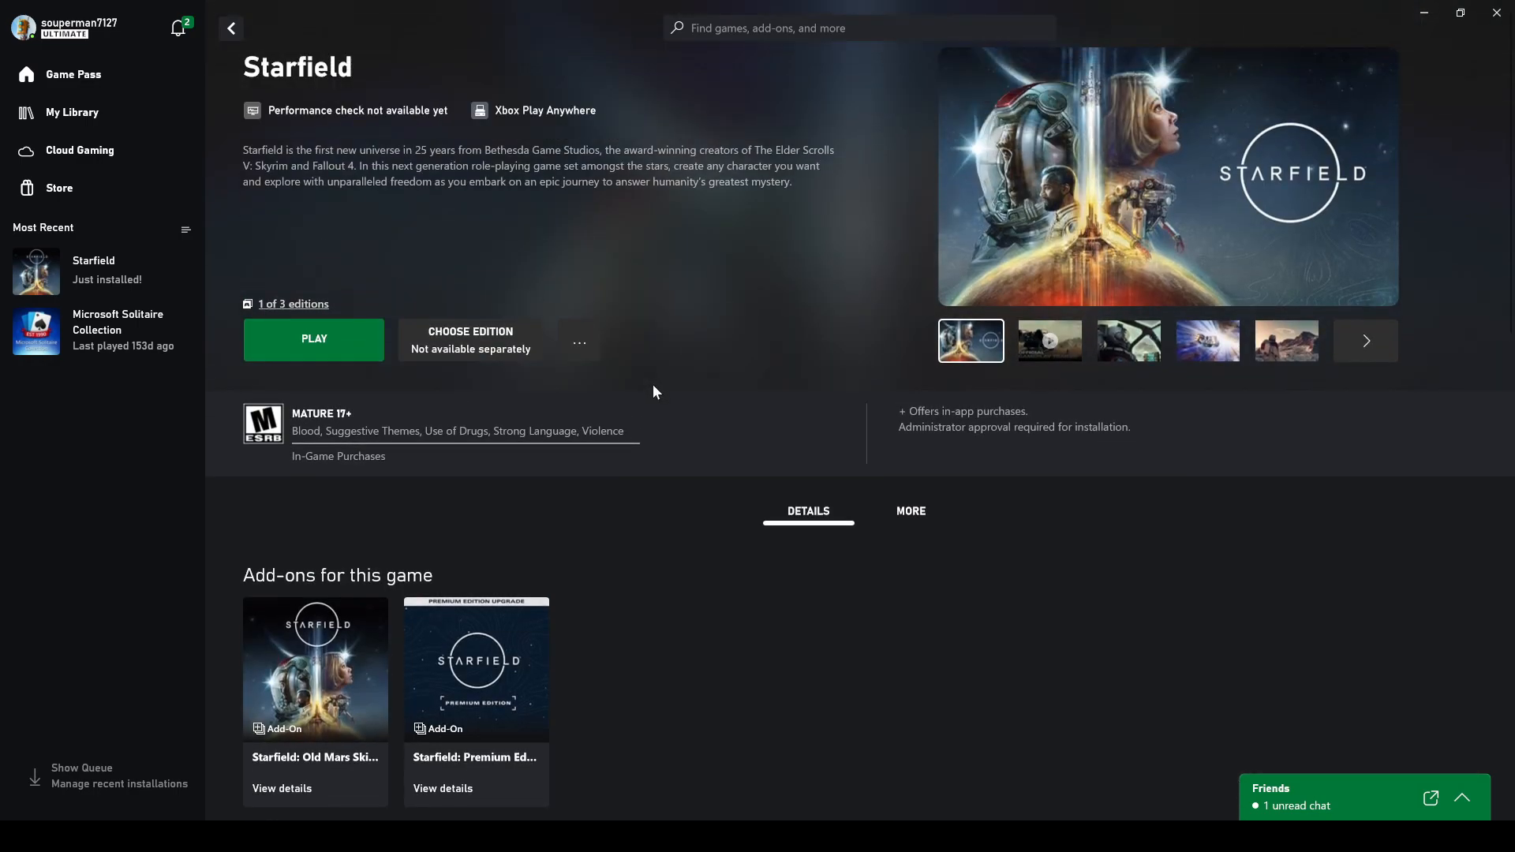
mouse_move(603, 383)
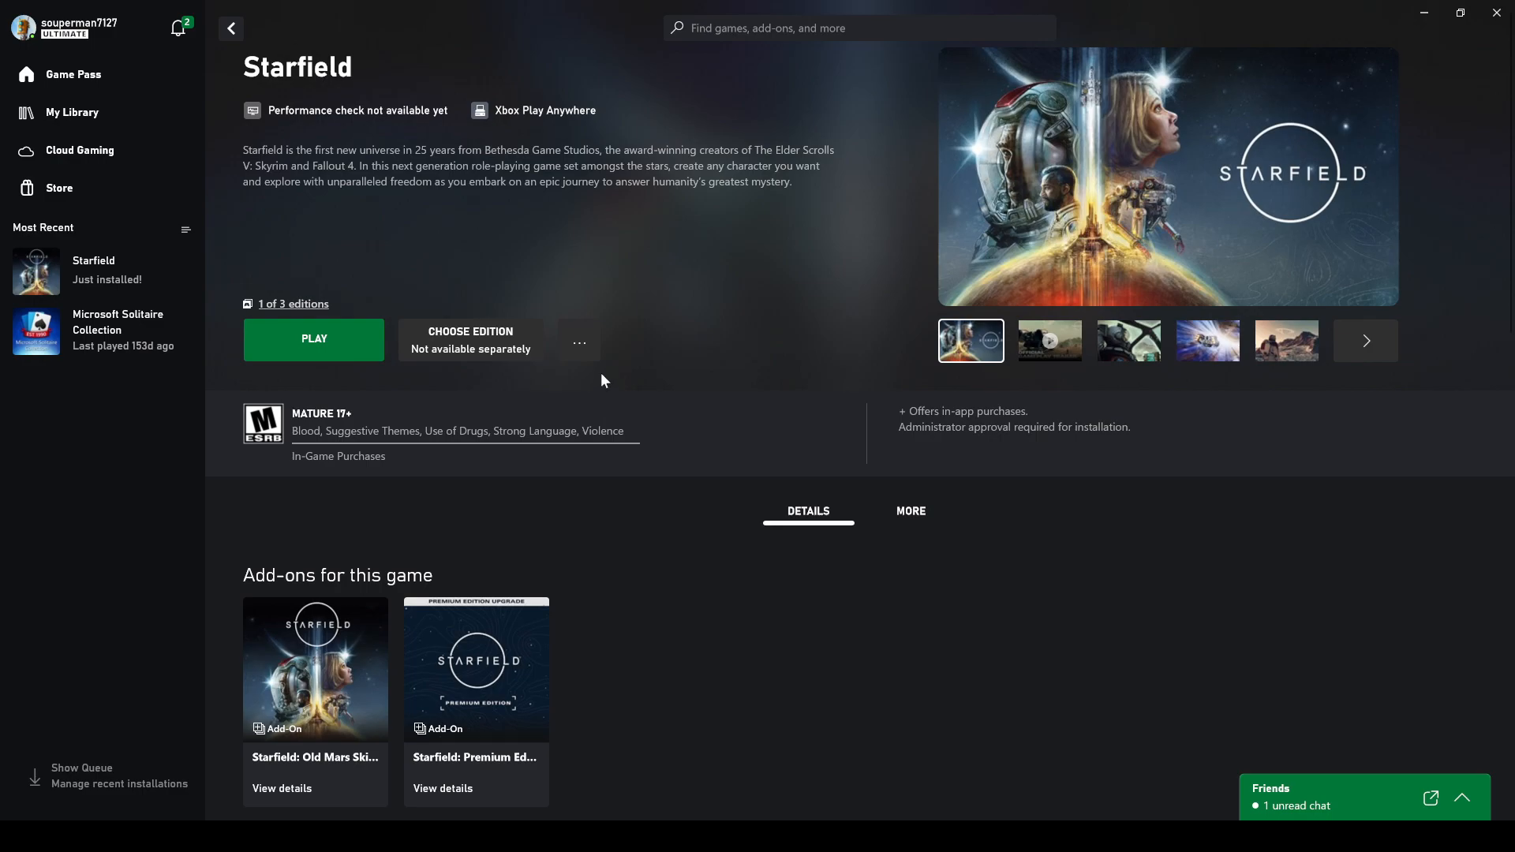
mouse_move(809, 438)
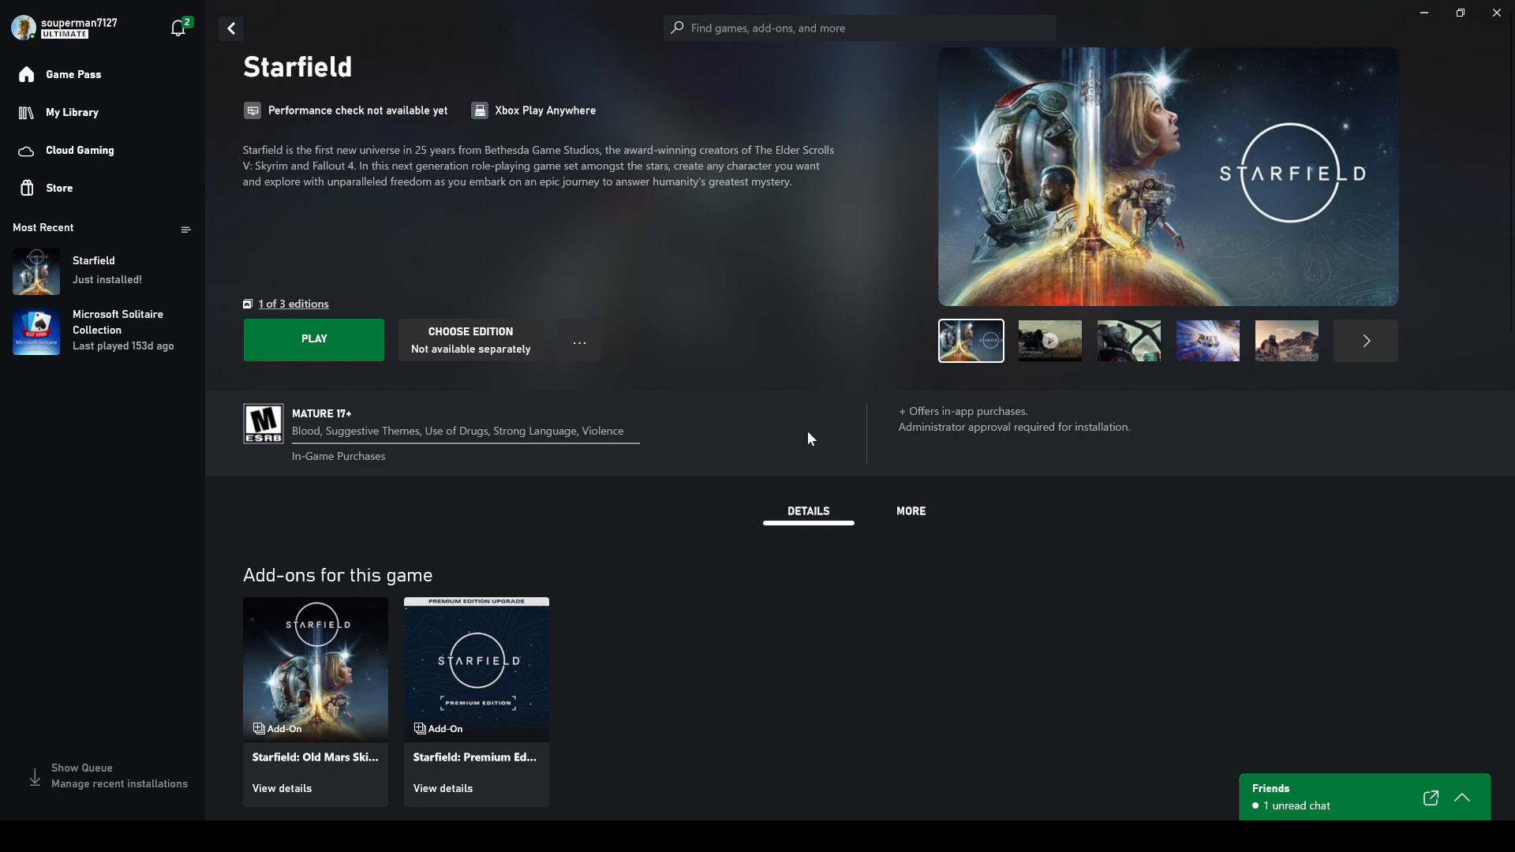
mouse_move(799, 459)
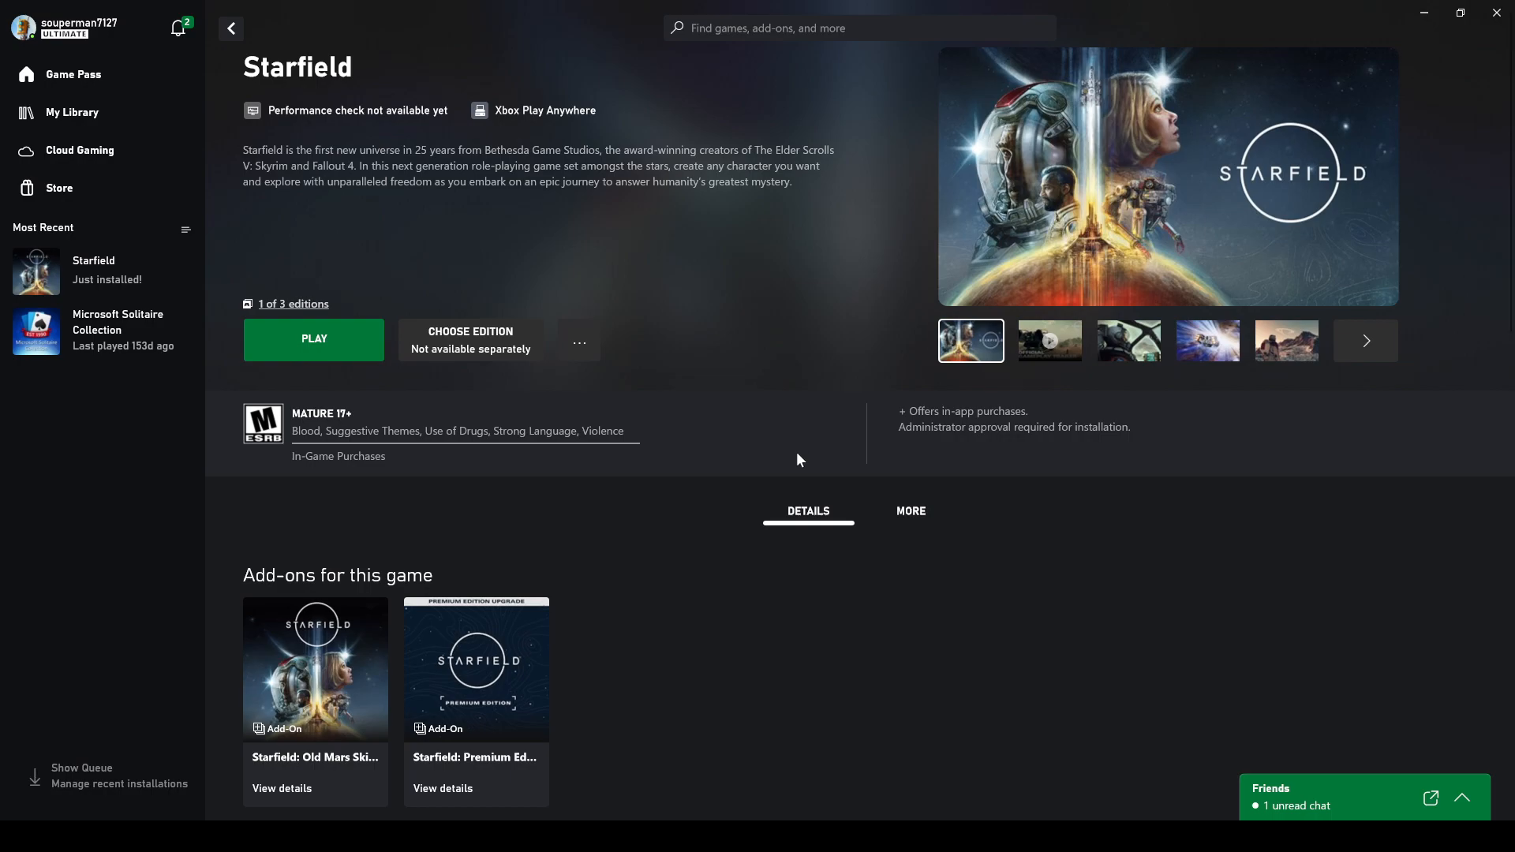
mouse_move(1041, 636)
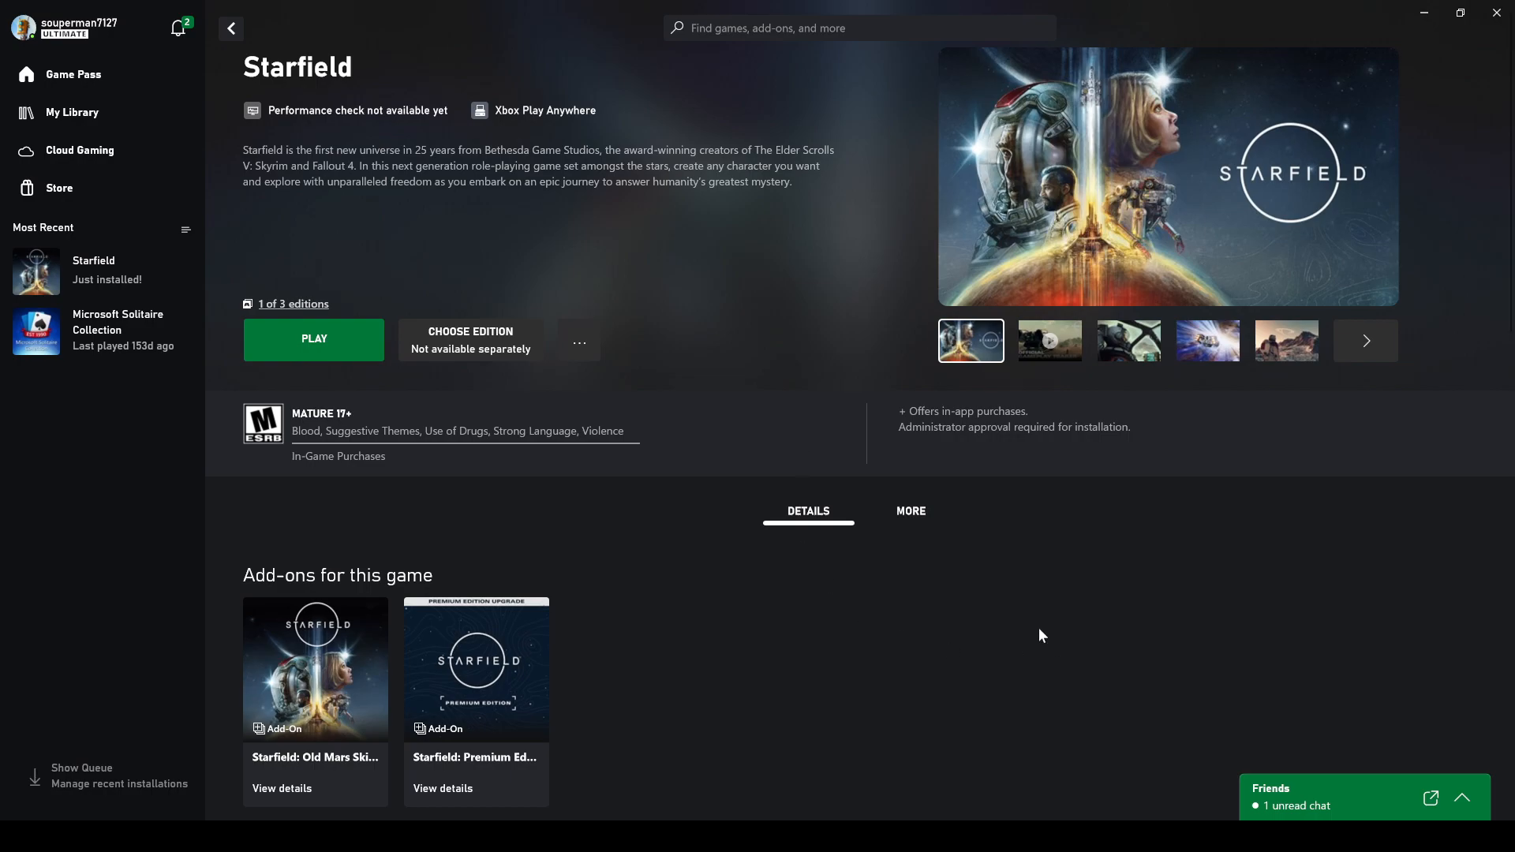
mouse_move(870, 636)
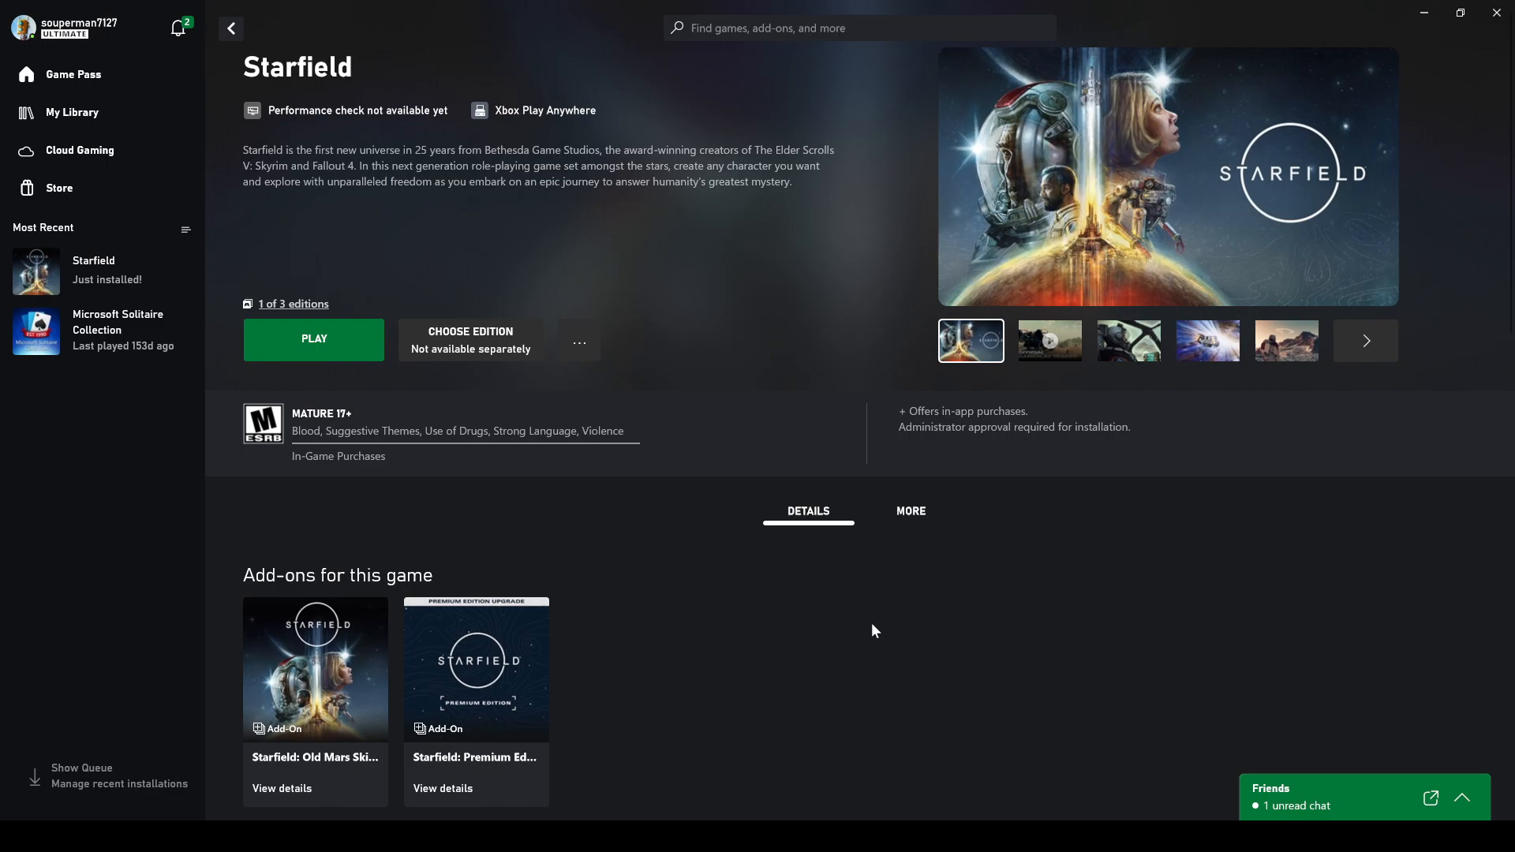
scroll("down", 3)
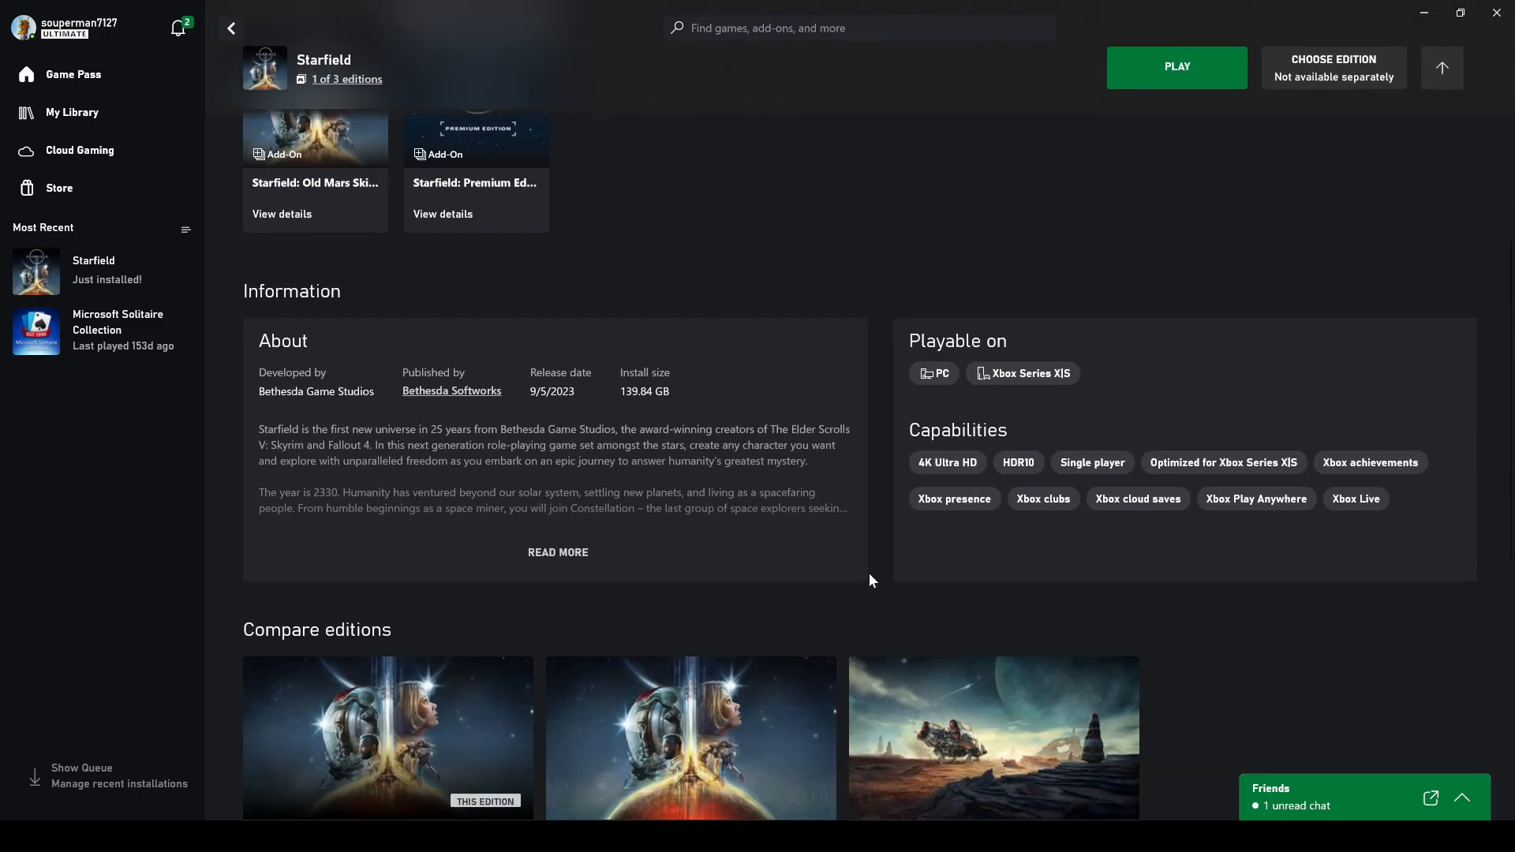
scroll("up", 3)
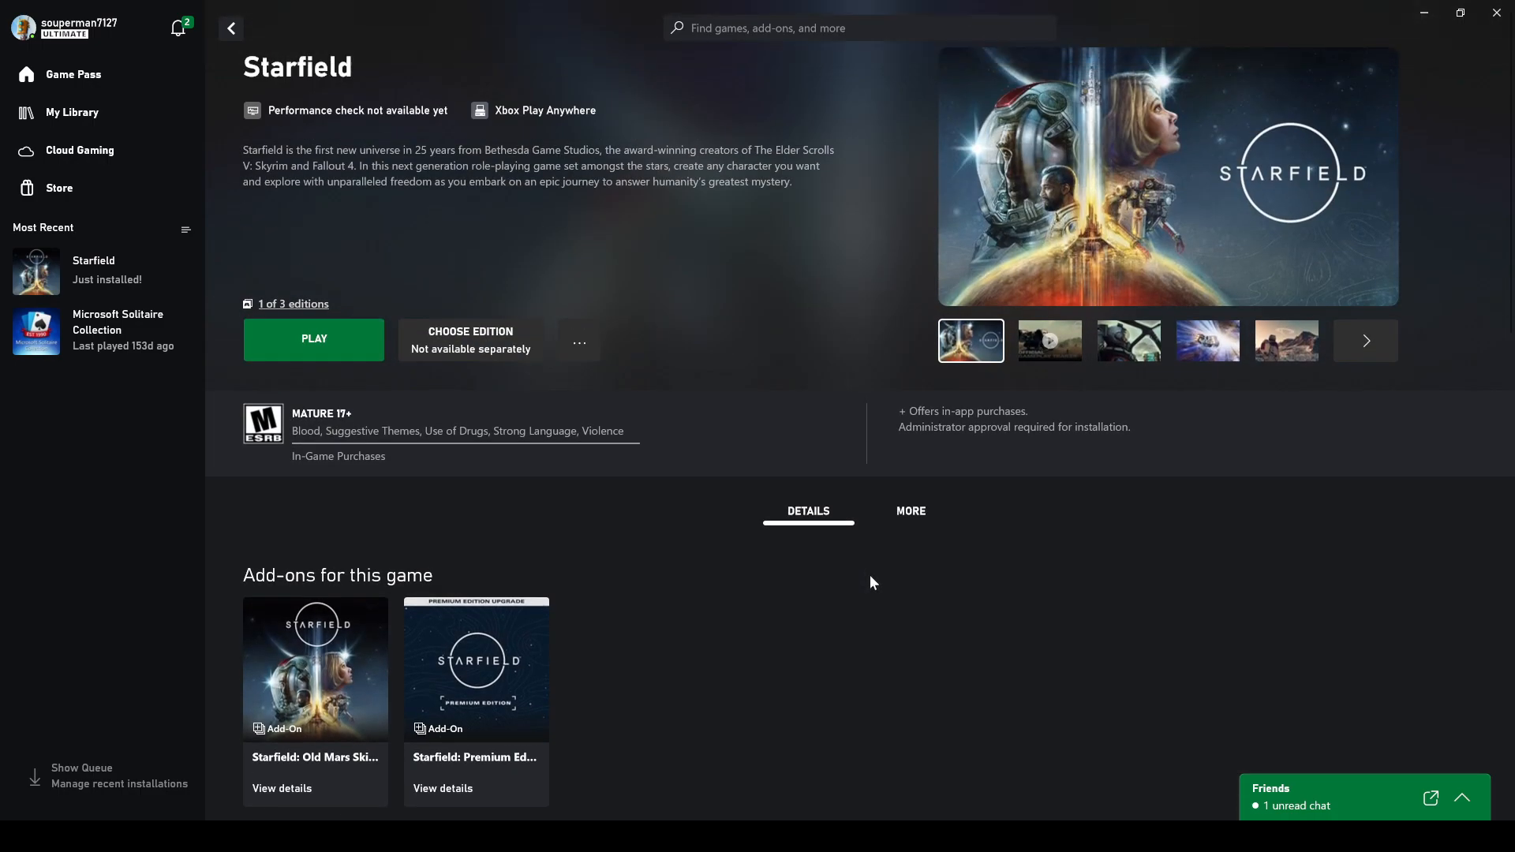
mouse_move(874, 592)
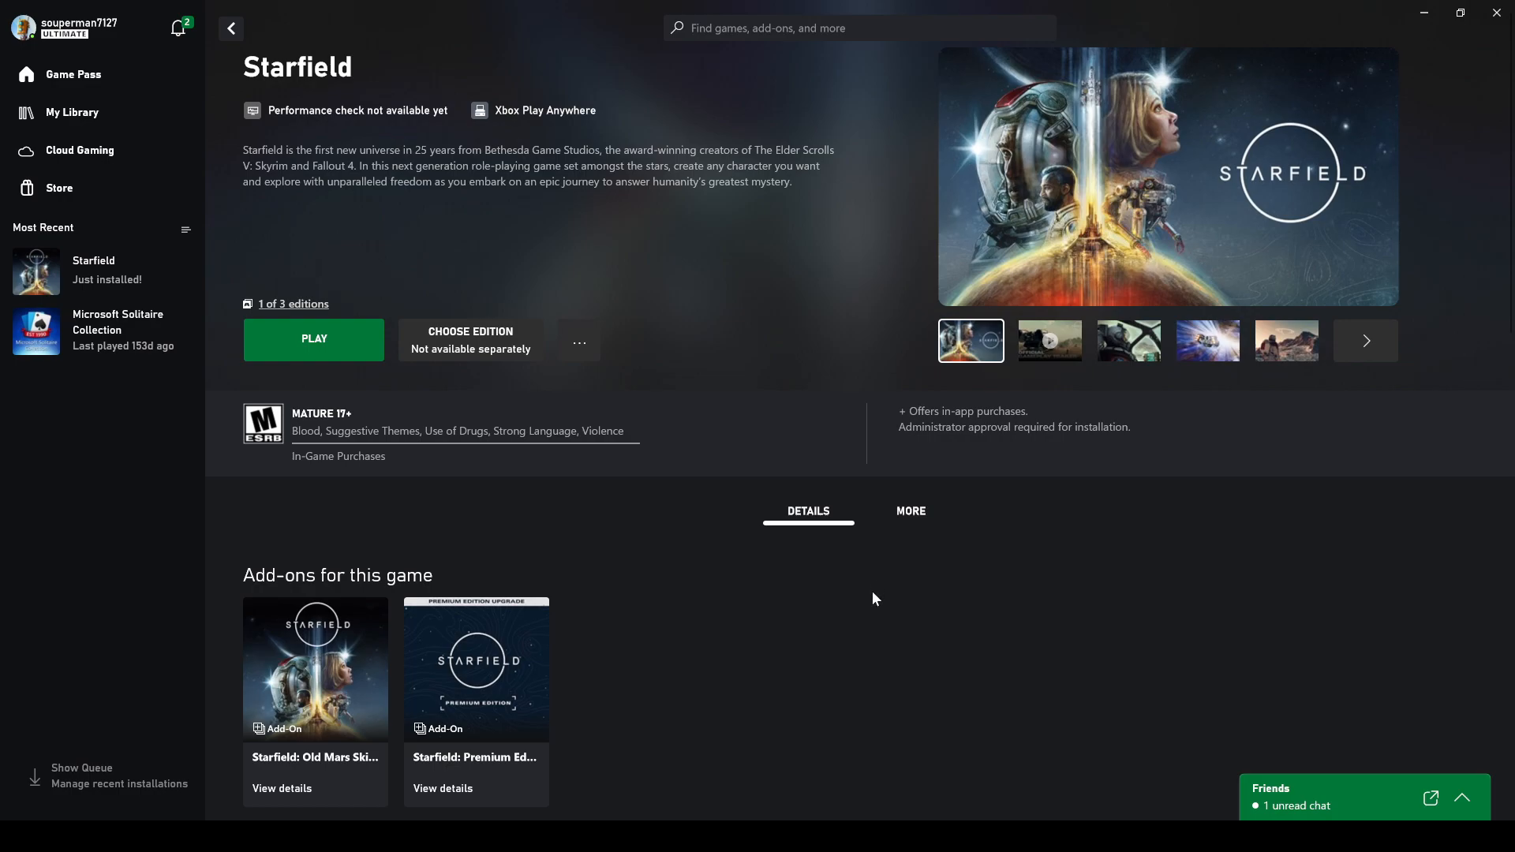
mouse_move(1191, 372)
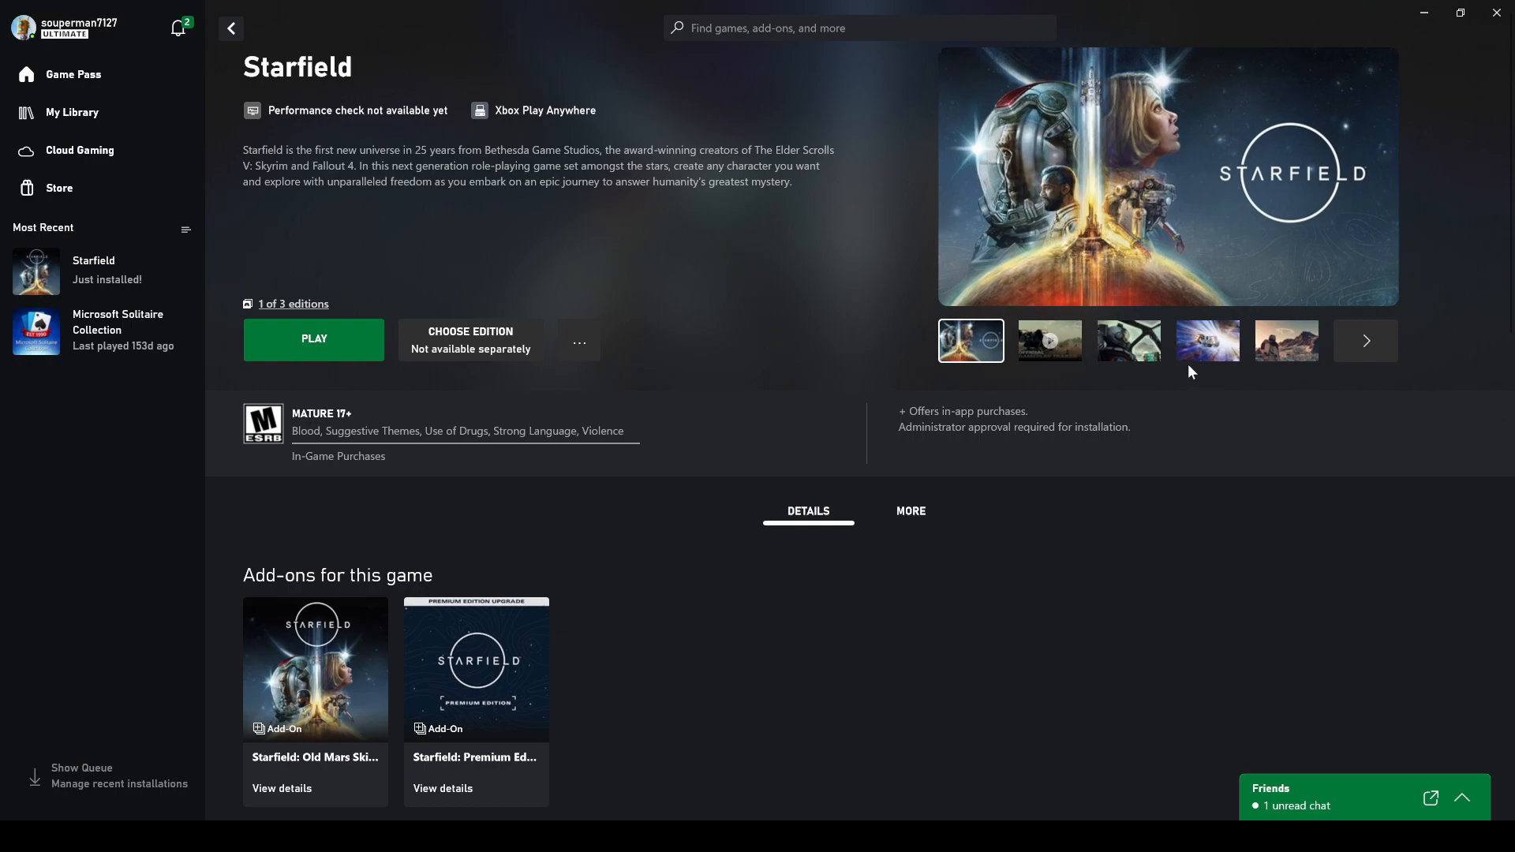
left_click(1286, 340)
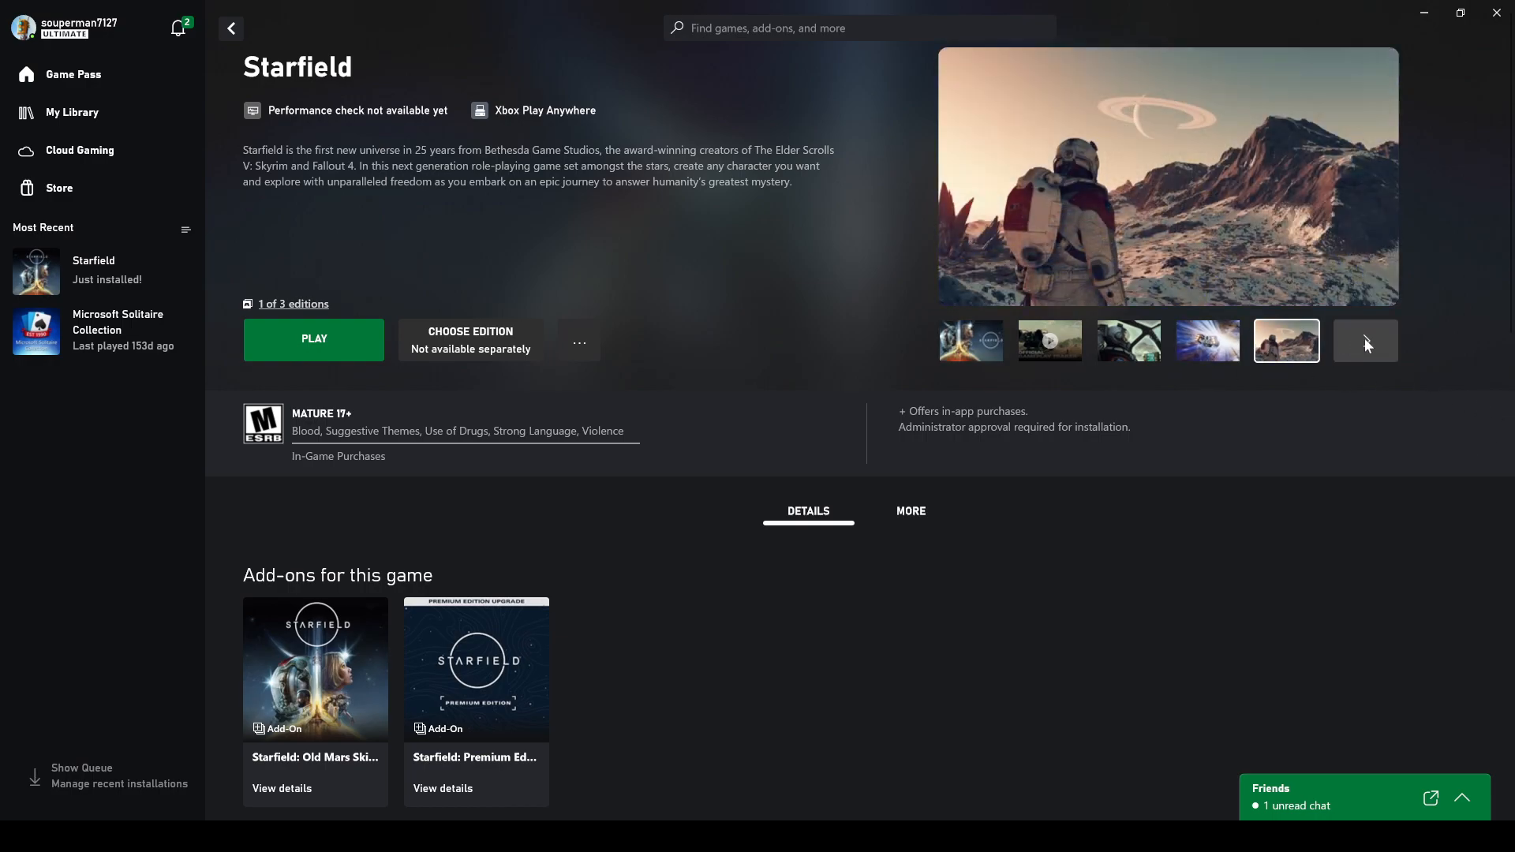
left_click(1365, 340)
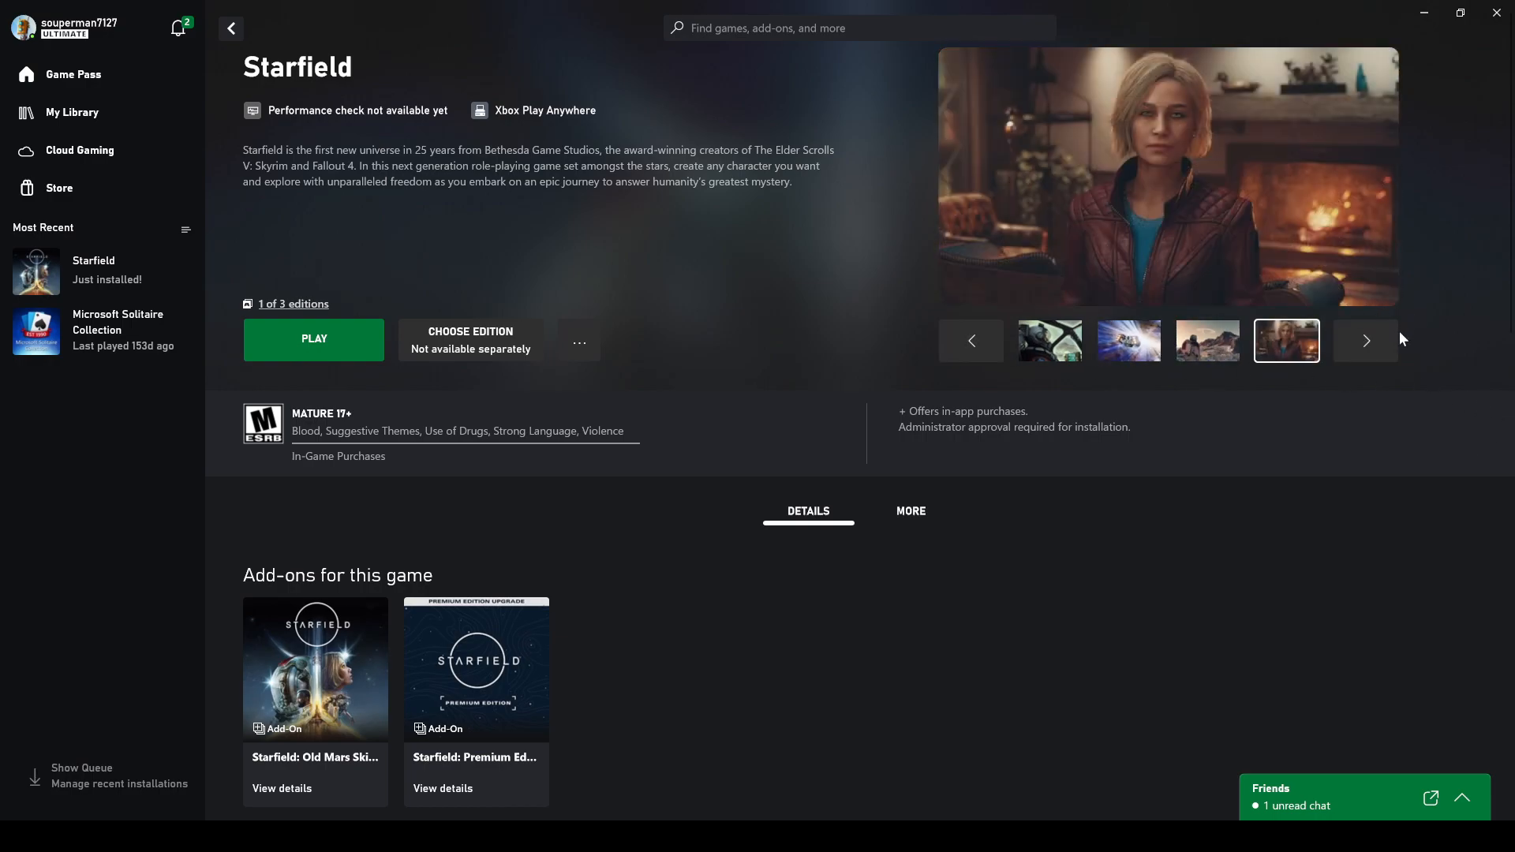
left_click(1364, 340)
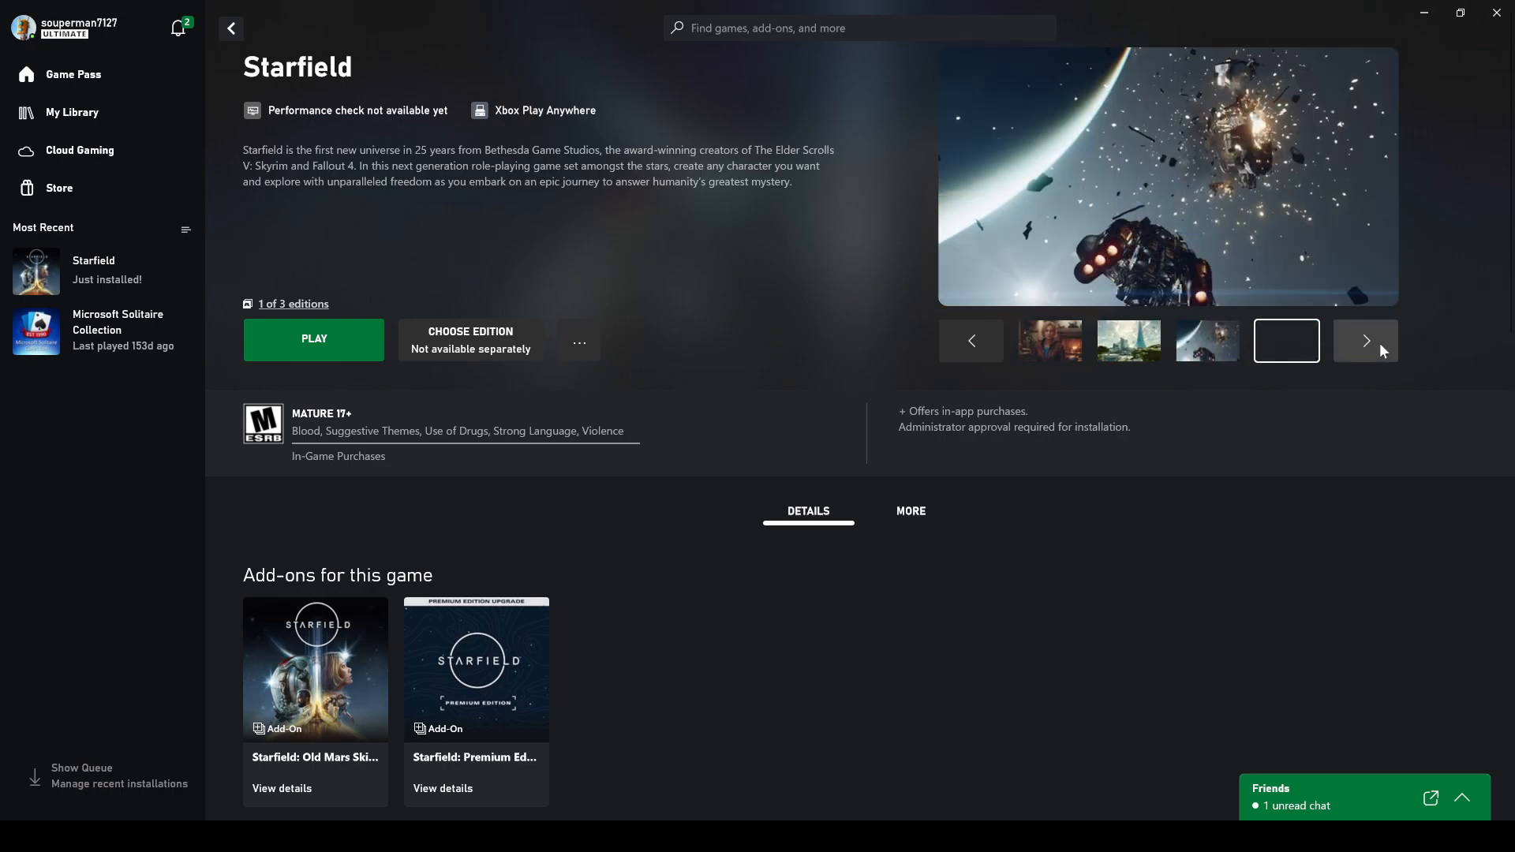
left_click(1365, 340)
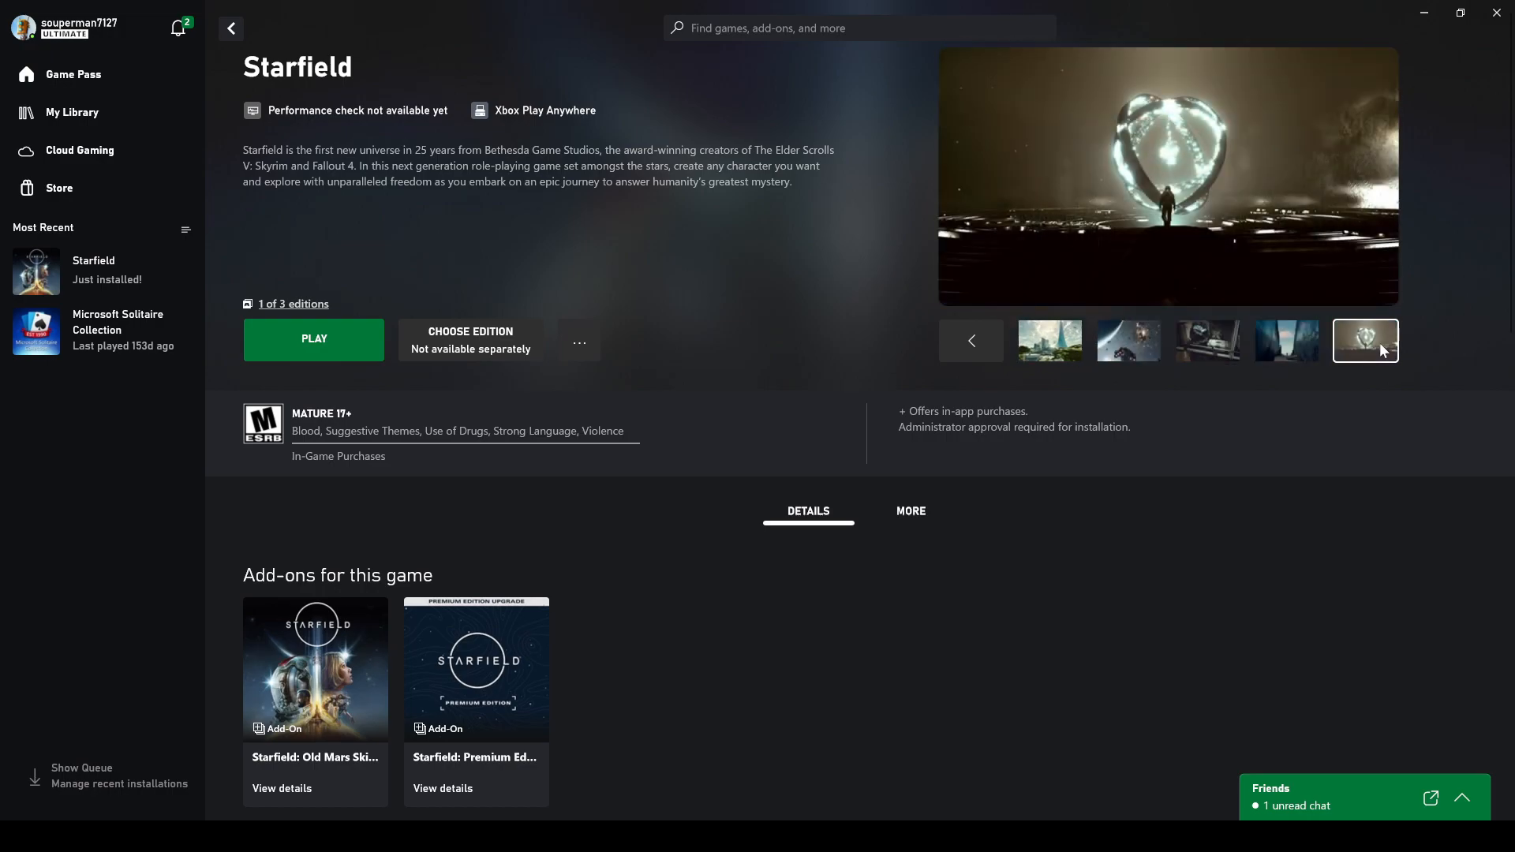
Go back to the Starfield key art, then show the pilot-in-cockpit screenshot
left_click(1050, 340)
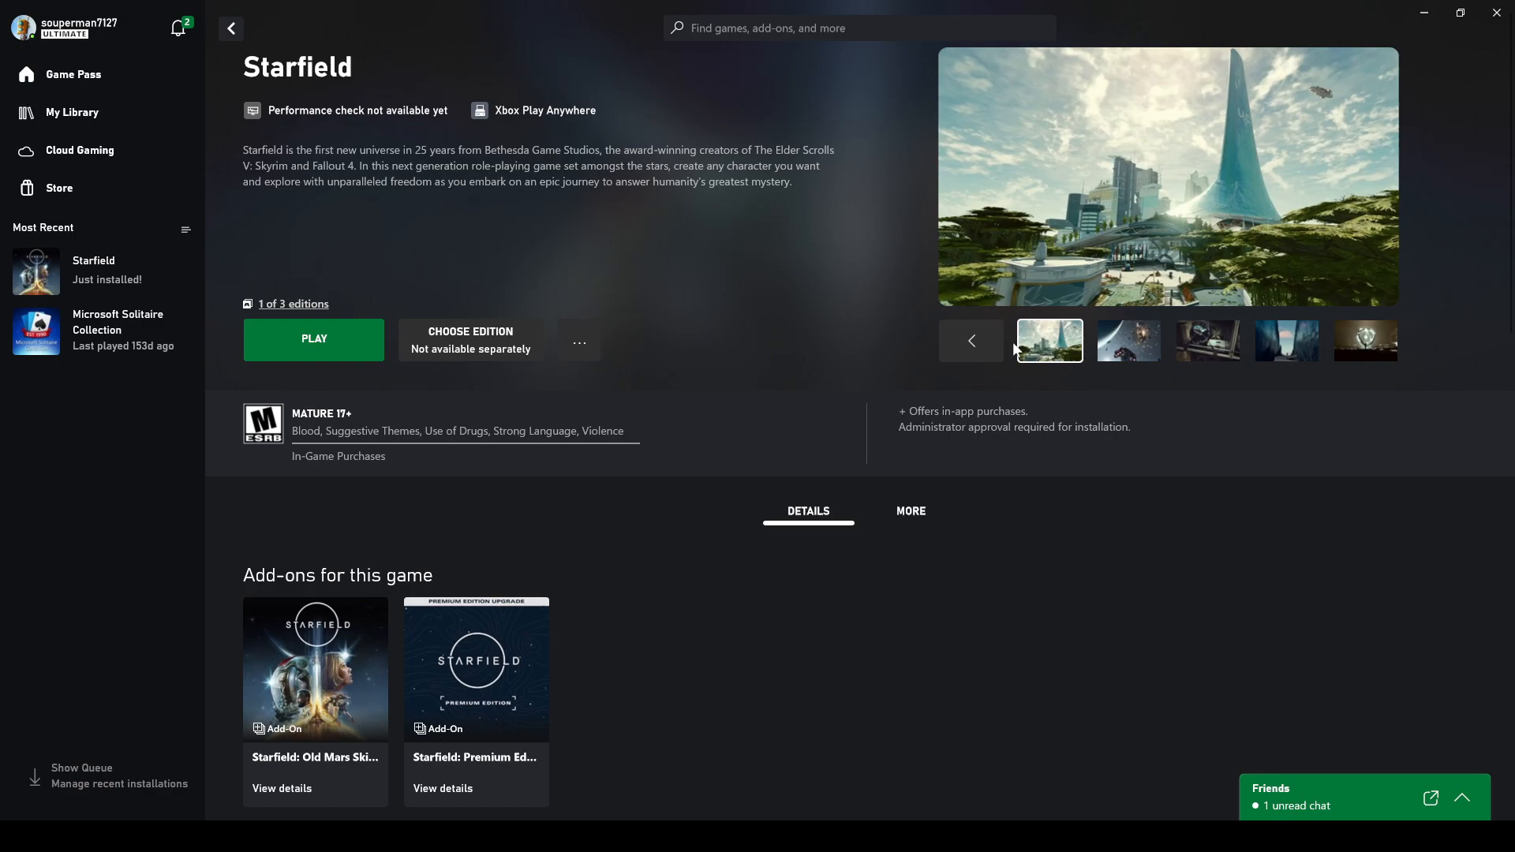
left_click(970, 340)
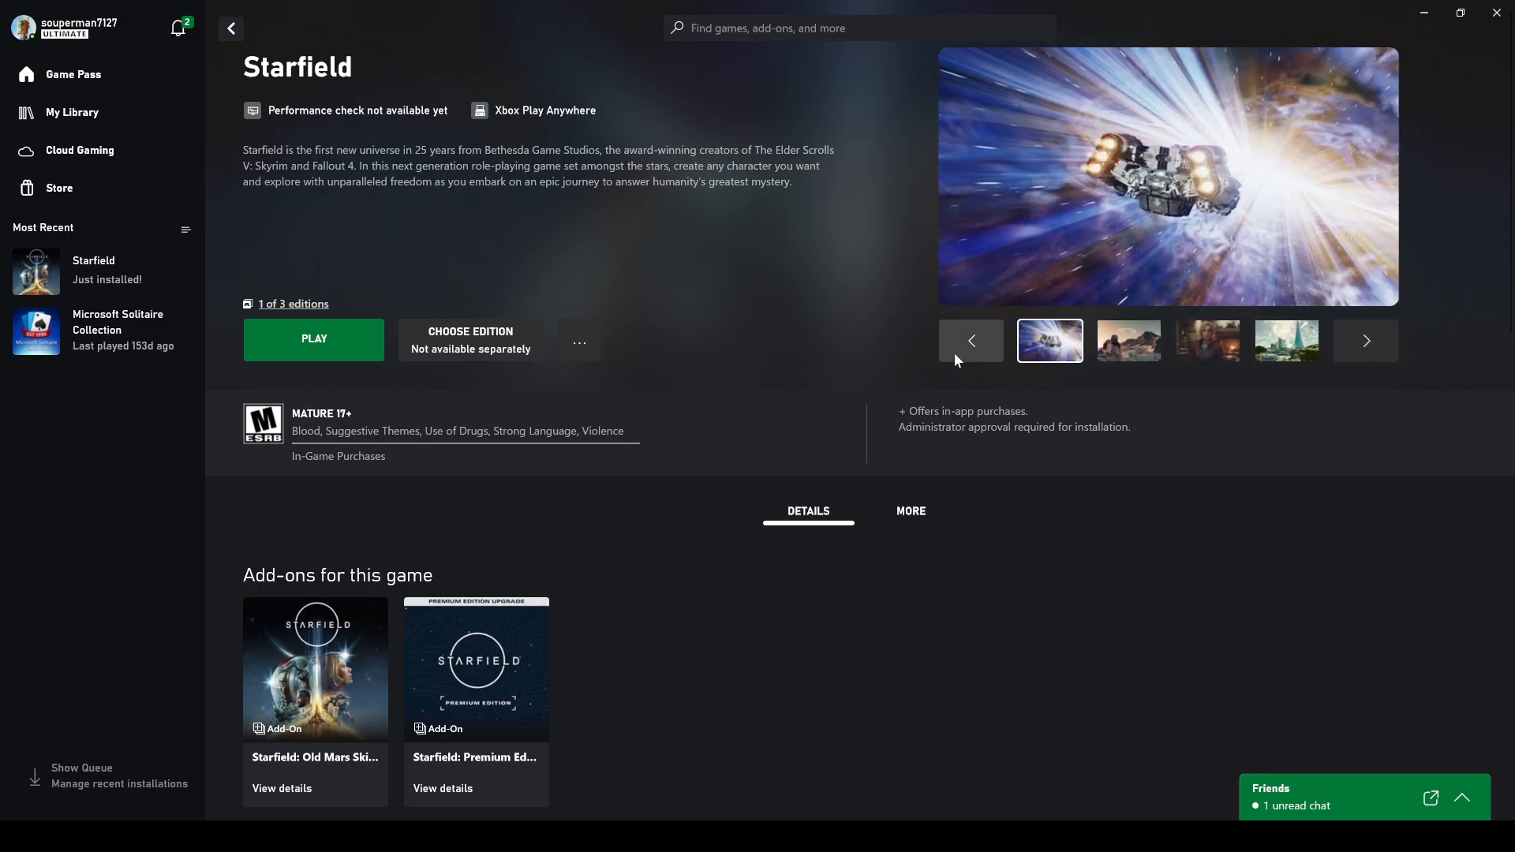
left_click(970, 341)
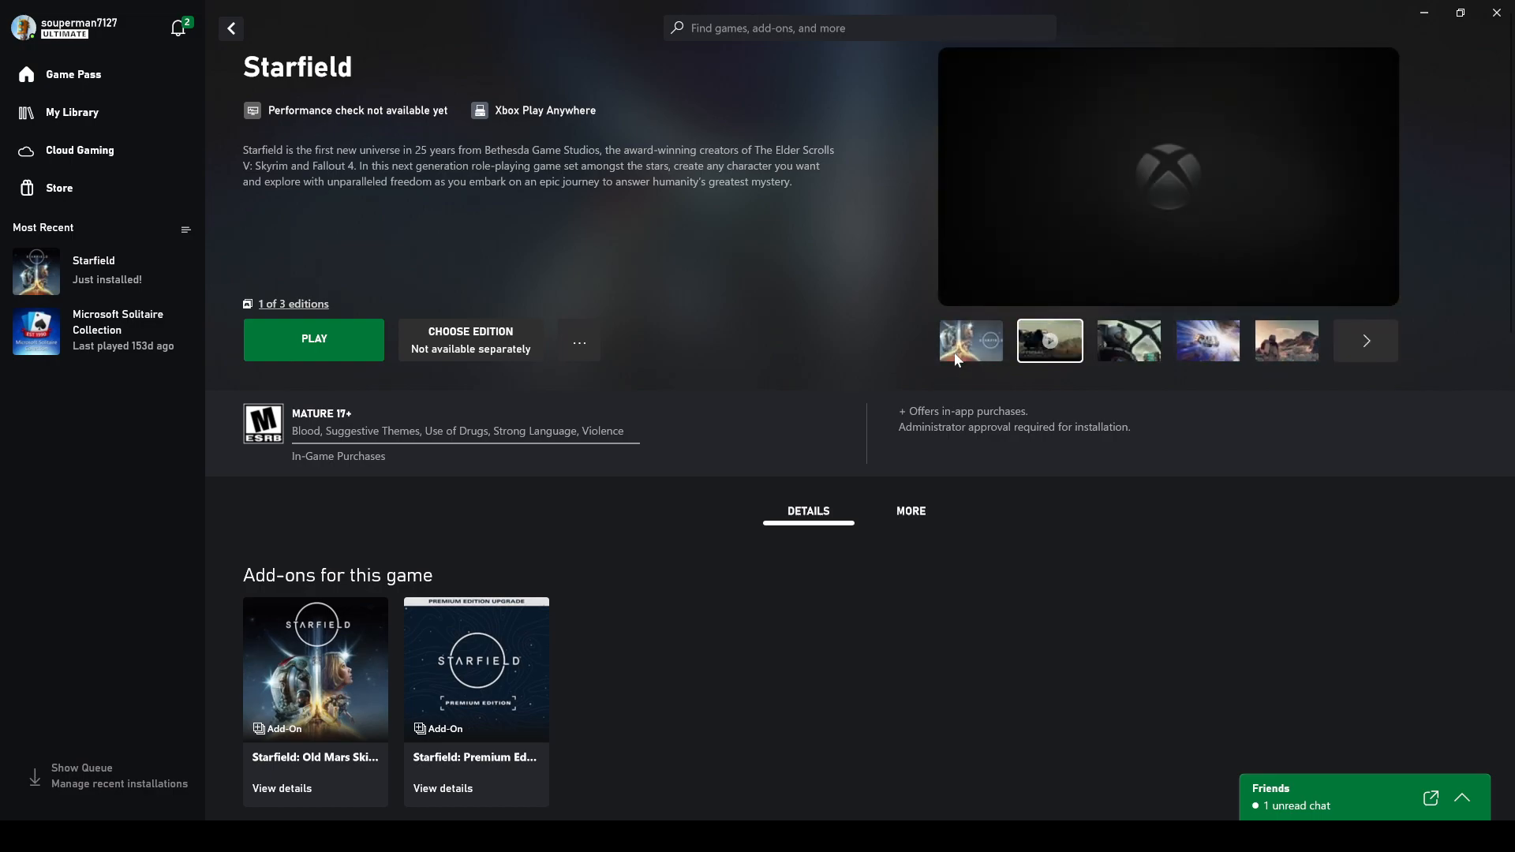
left_click(970, 340)
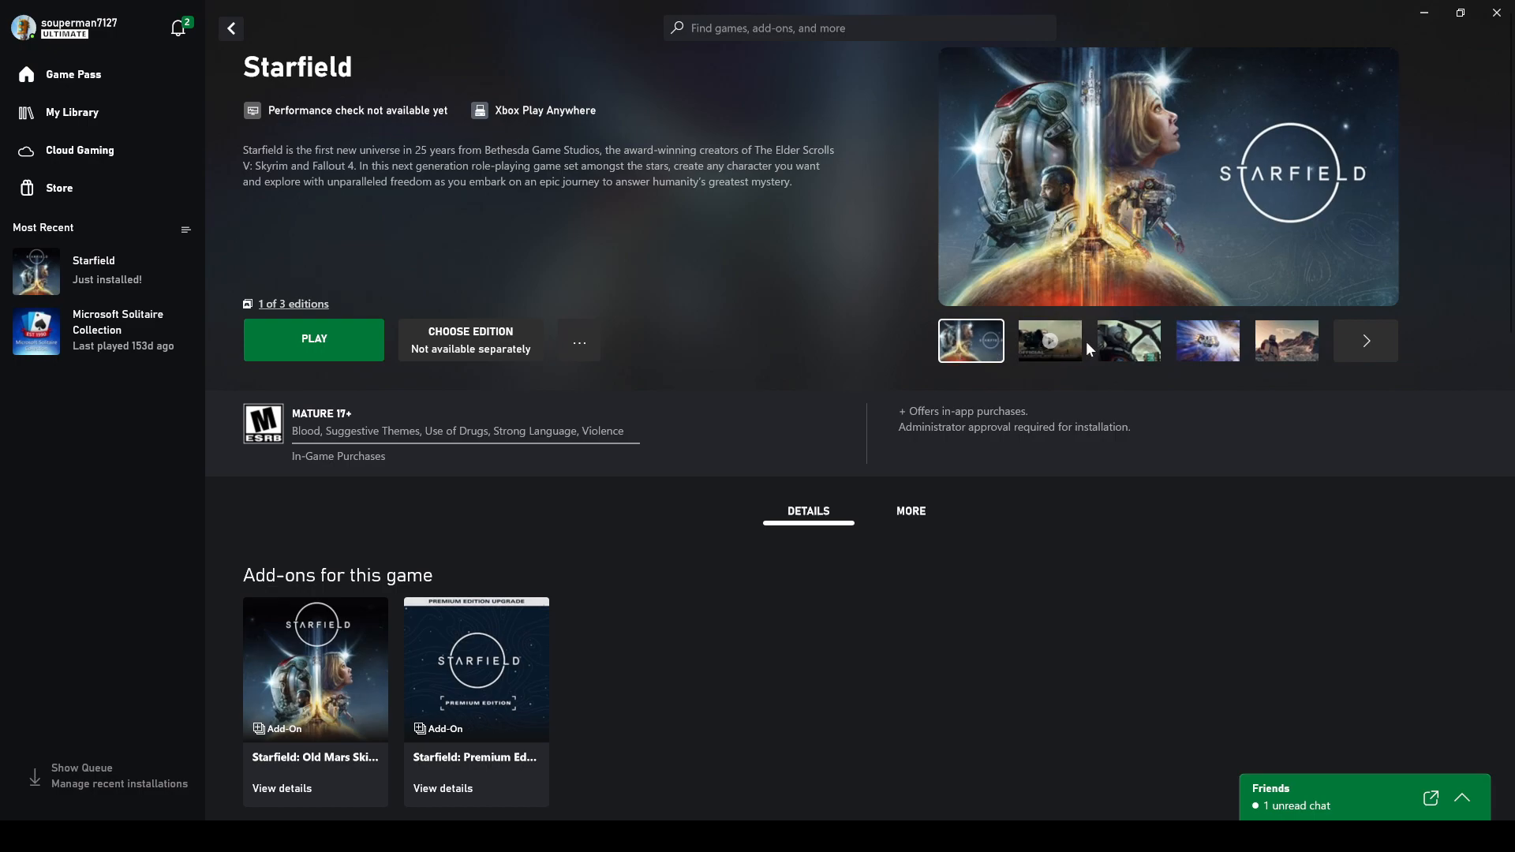
left_click(1127, 340)
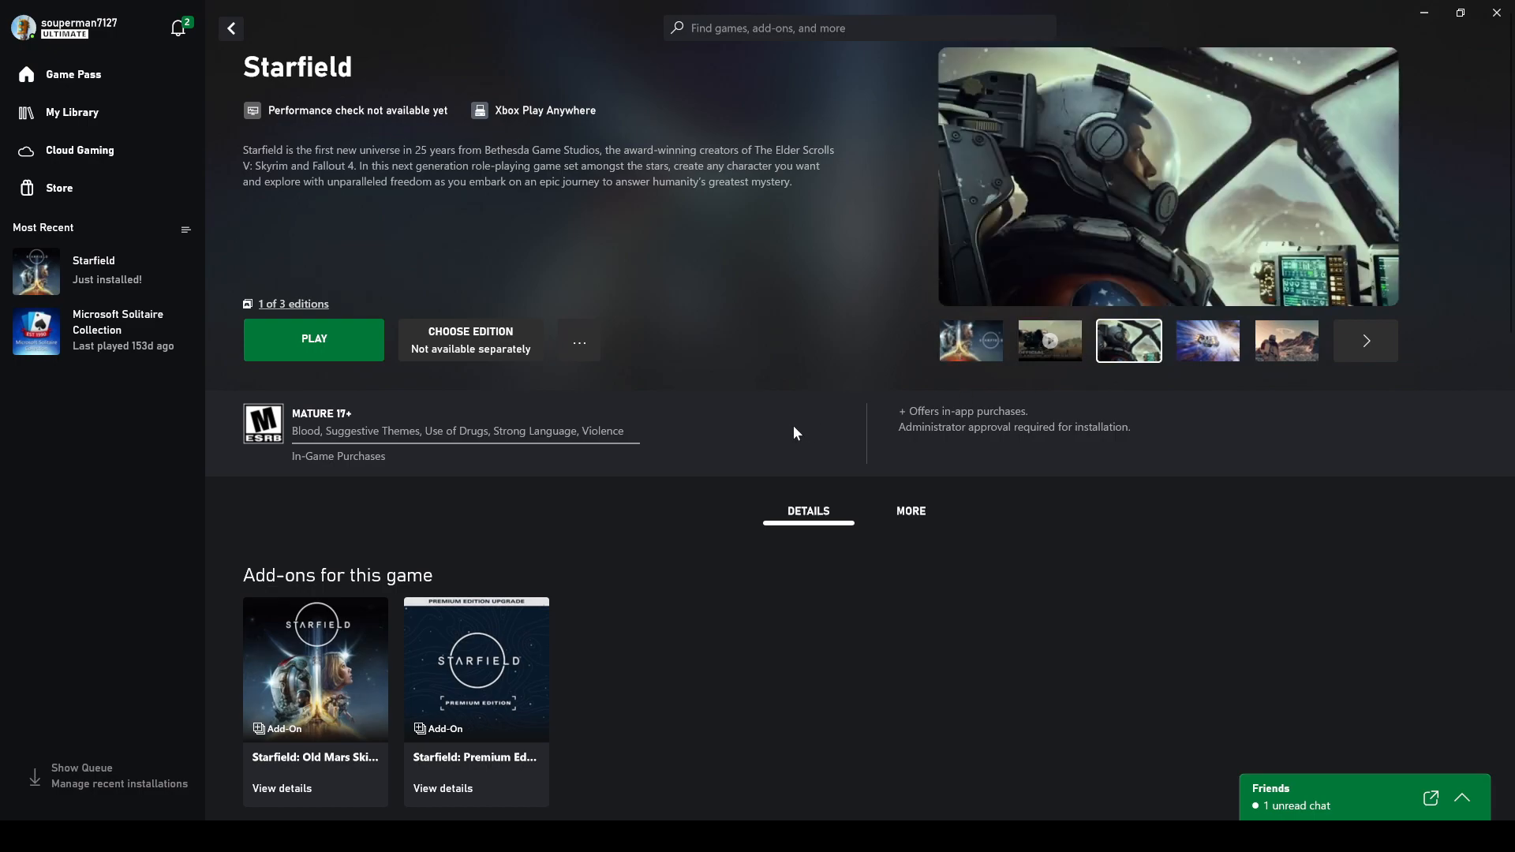
mouse_move(1149, 584)
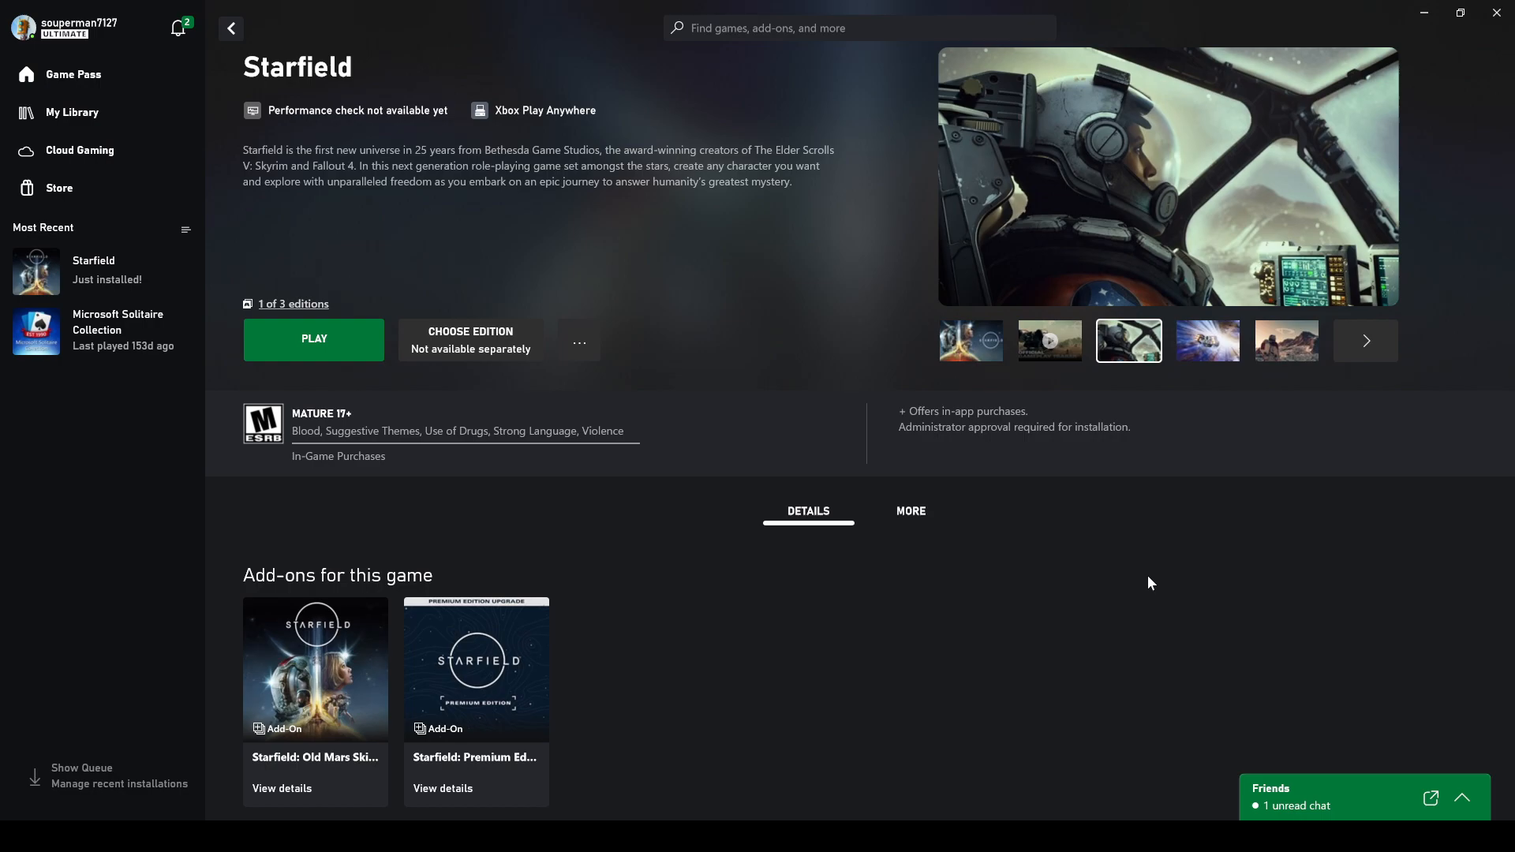
mouse_move(458, 439)
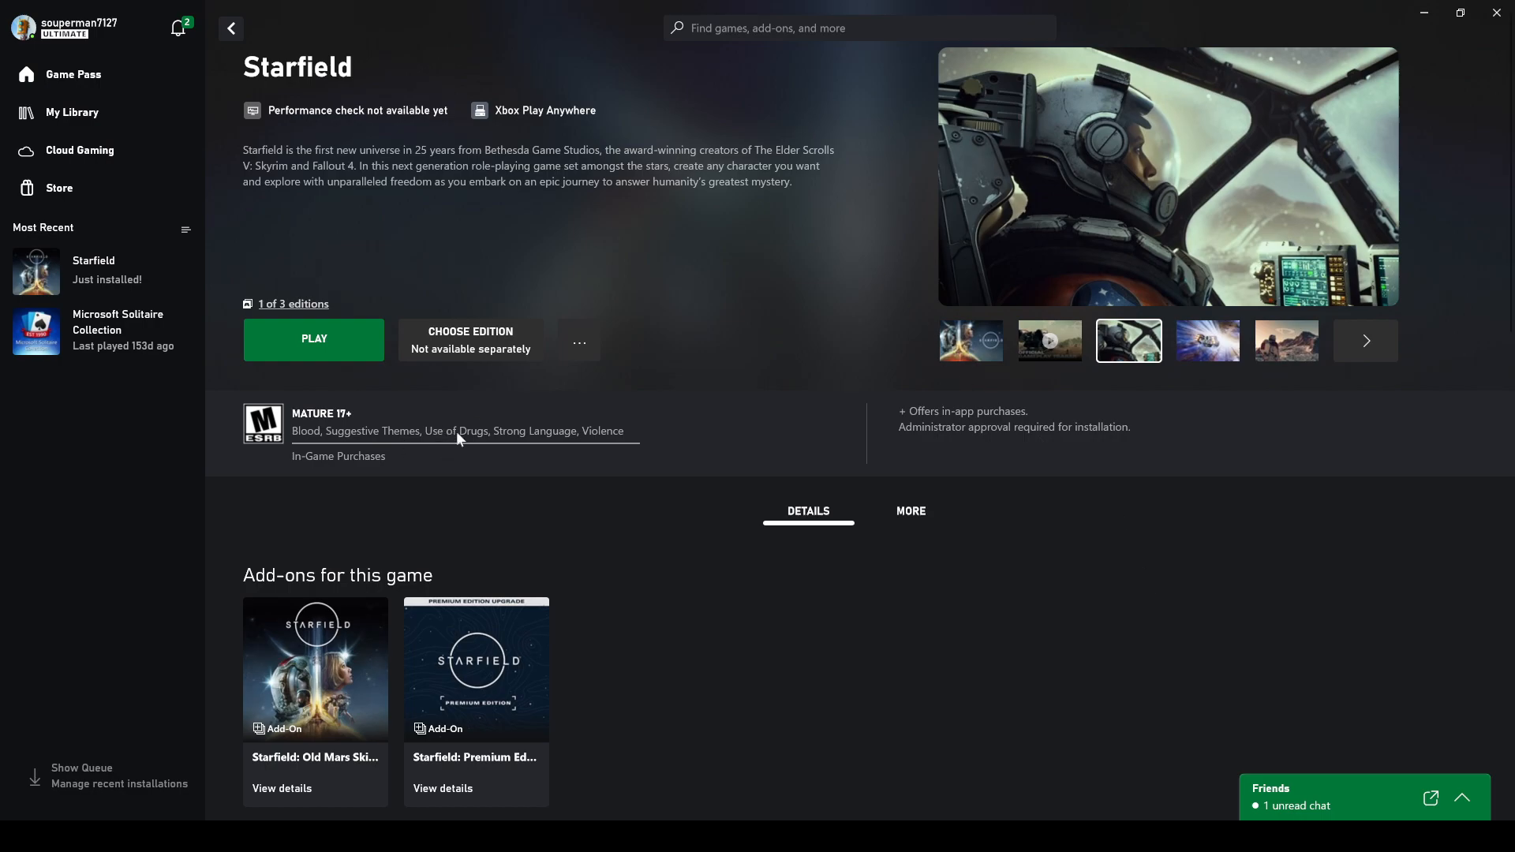
mouse_move(460, 452)
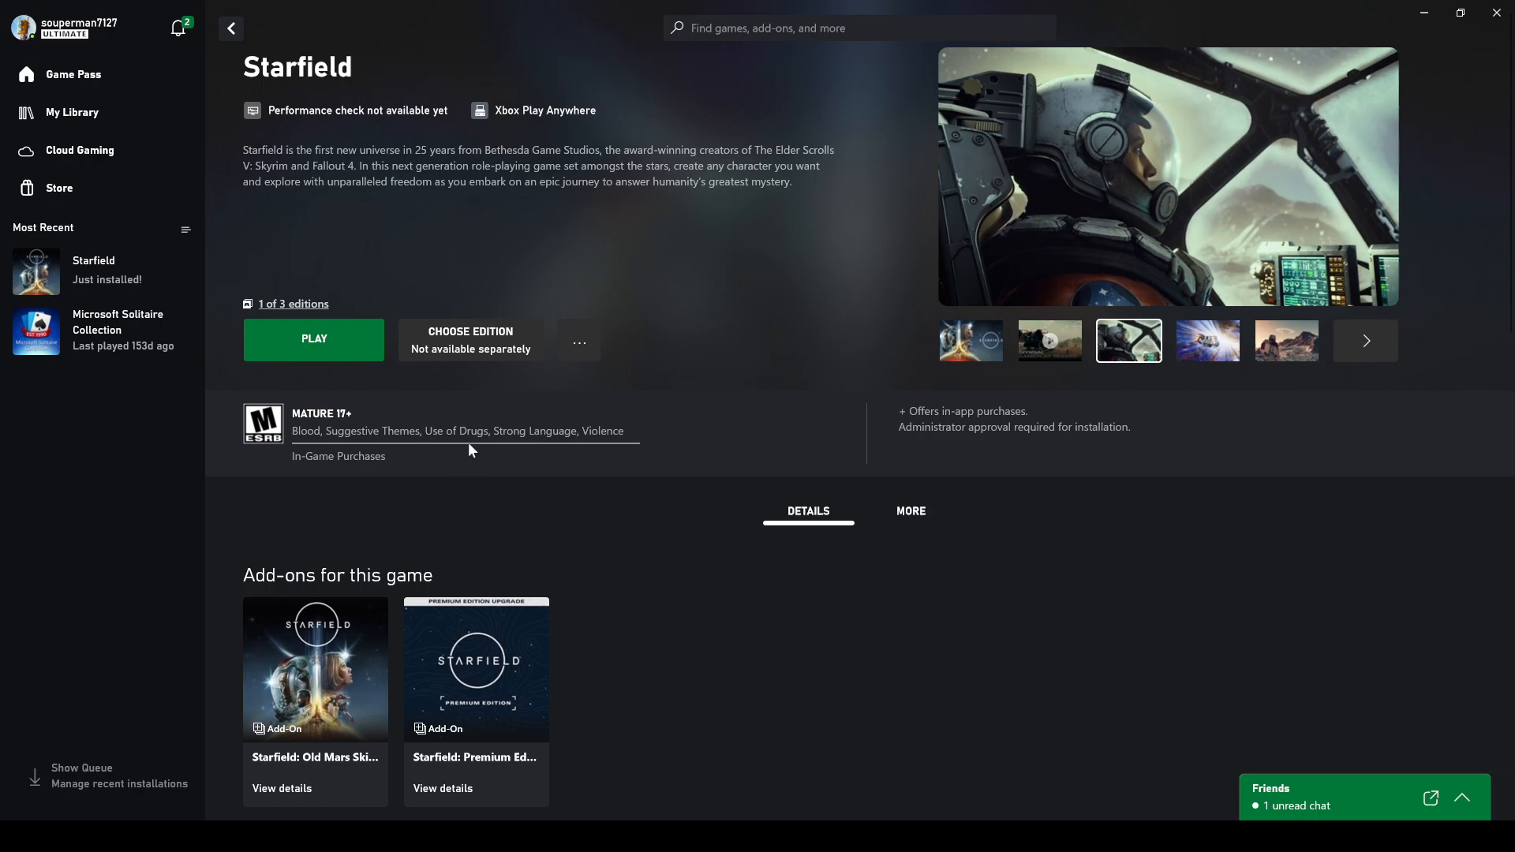
mouse_move(748, 581)
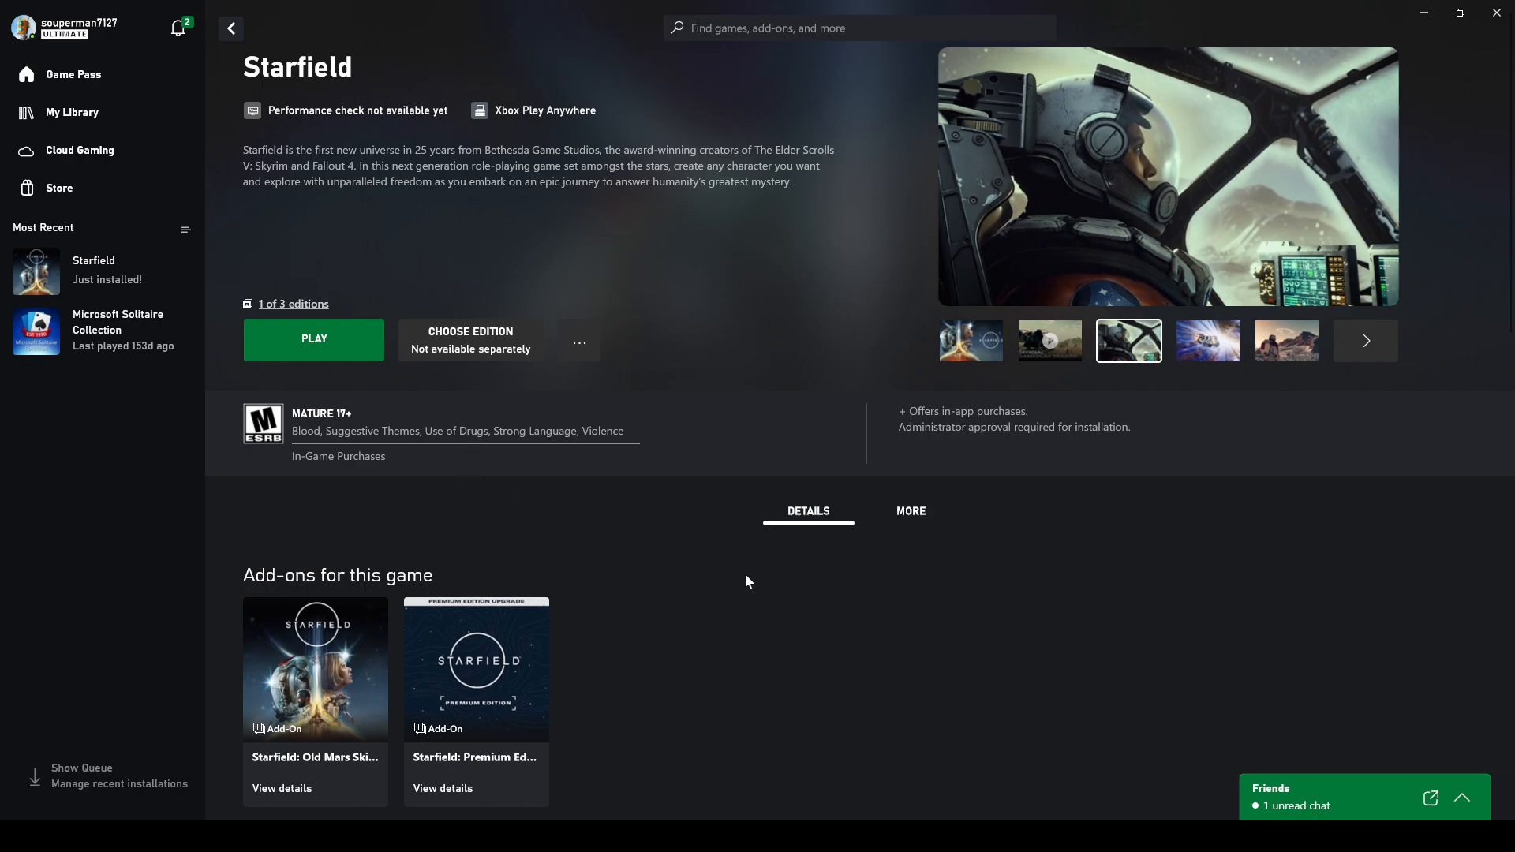
mouse_move(907, 582)
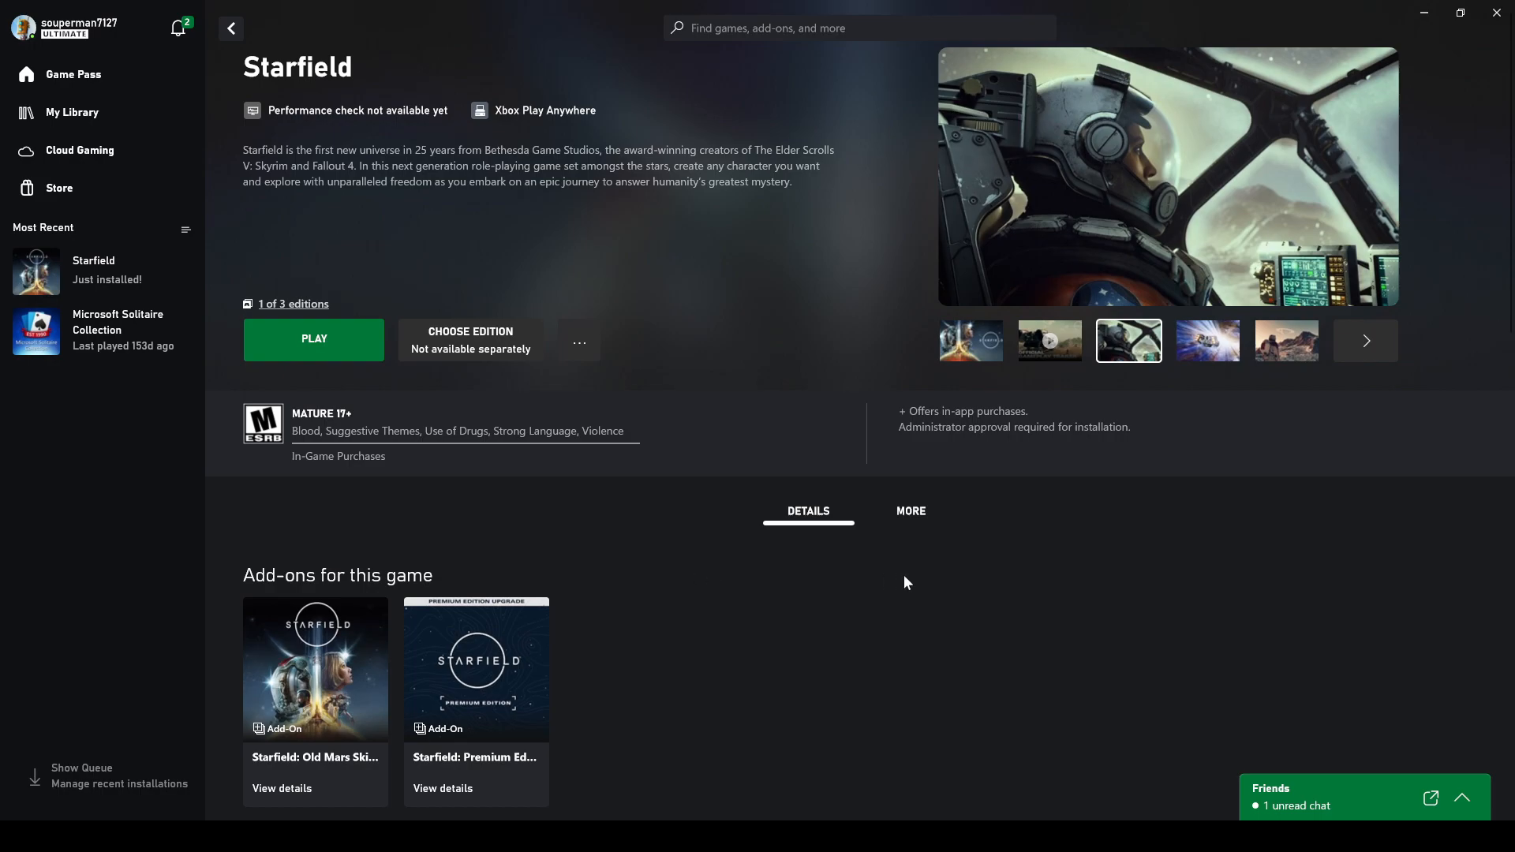